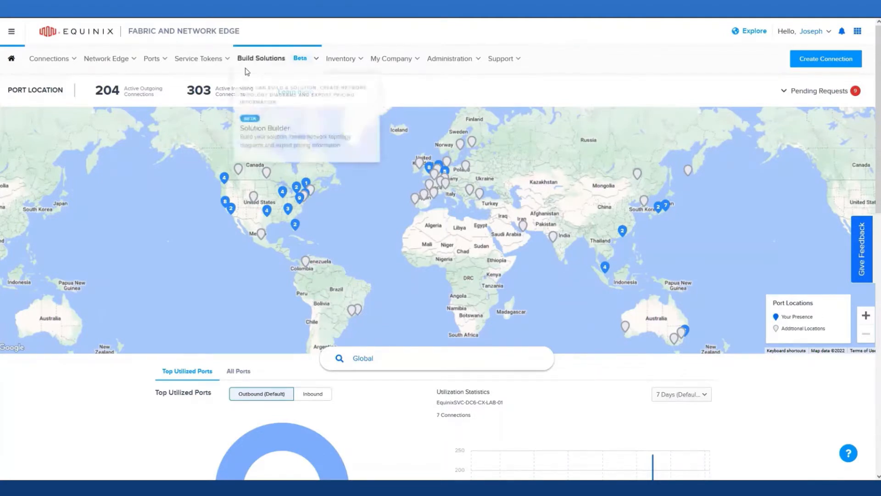
- Start Create Virtual Device from Network Edge and browse the vendor package cards
{"action": "left_click", "coordinate": [106, 58]}
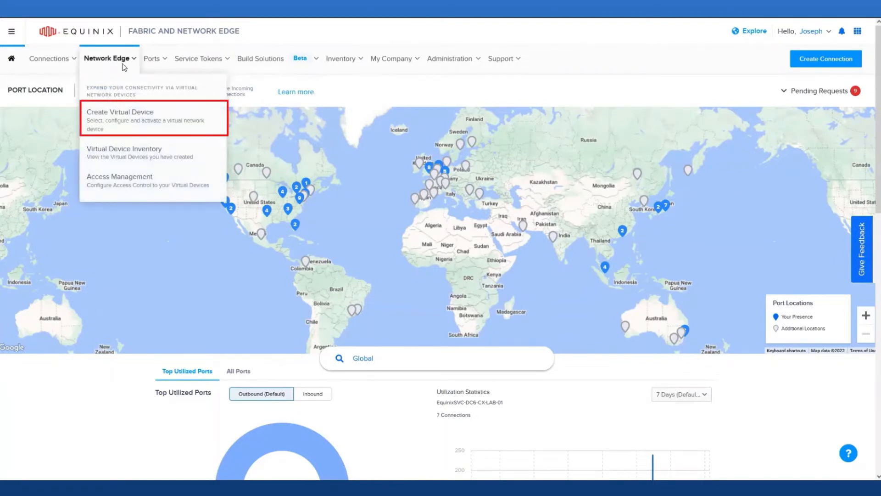
{"action": "left_click", "coordinate": [120, 118]}
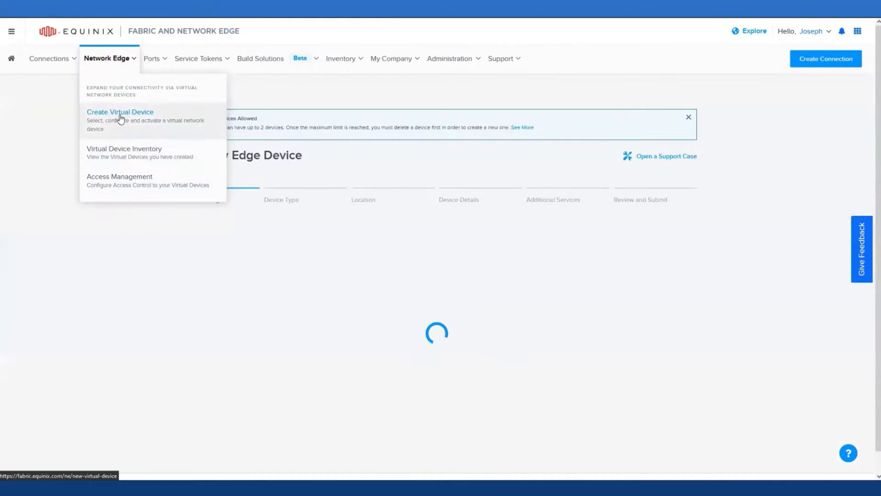
{"action": "left_click", "coordinate": [120, 112]}
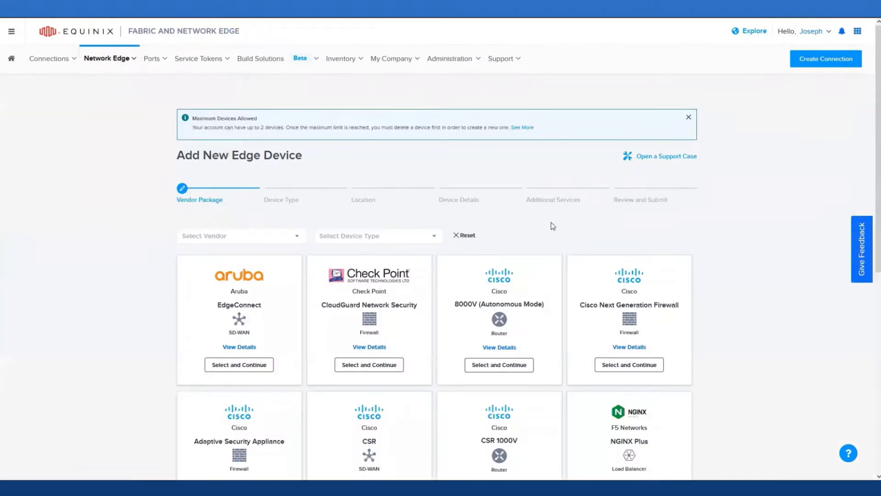
{"action": "scroll", "scroll_direction": "down", "scroll_amount": 3}
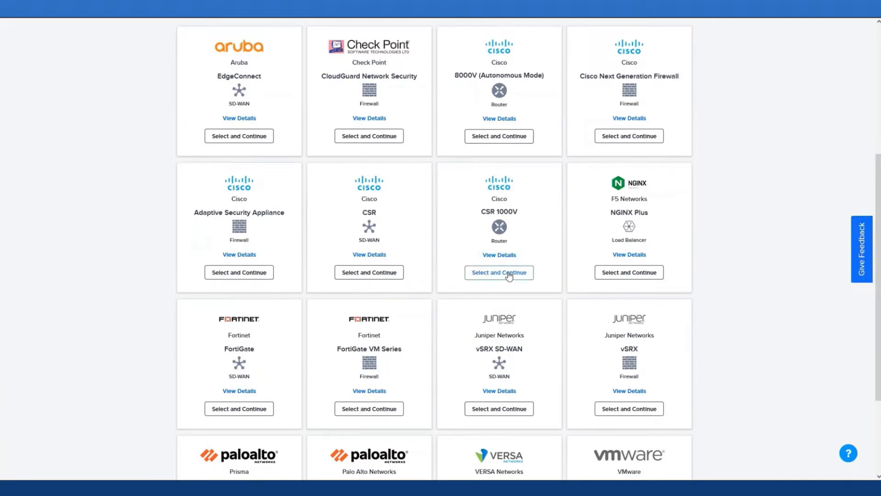
- Pick Cisco CSR 1000V, then restart the wizard and look at FortiGate VM Series for comparison
{"action": "left_click", "coordinate": [498, 272]}
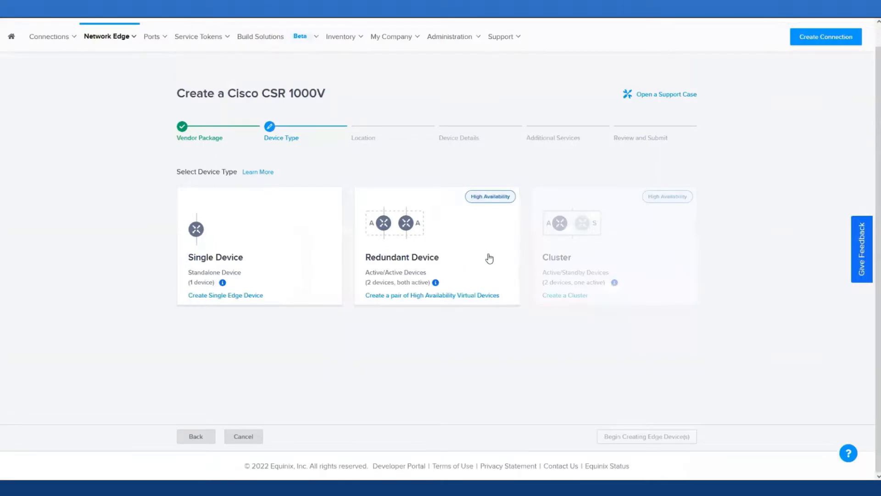
{"action": "mouse_move", "coordinate": [305, 244]}
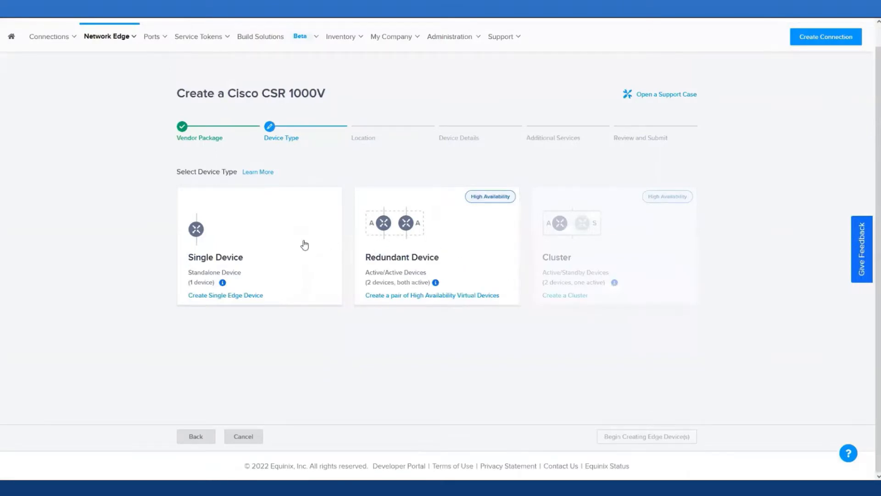
{"action": "mouse_move", "coordinate": [591, 248]}
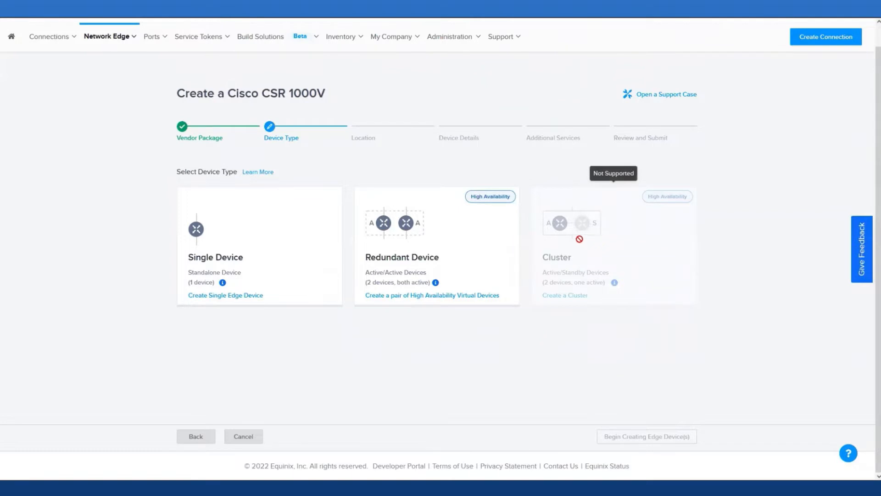
{"action": "mouse_move", "coordinate": [621, 253]}
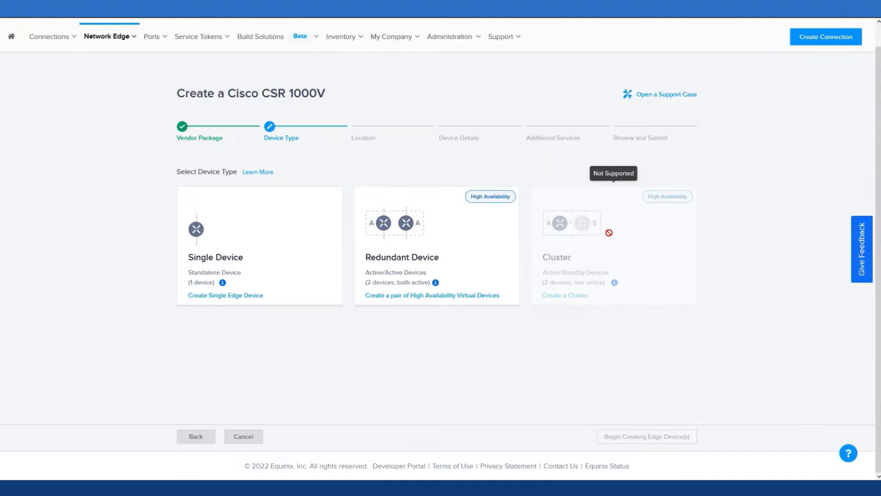
{"action": "left_click", "coordinate": [108, 37]}
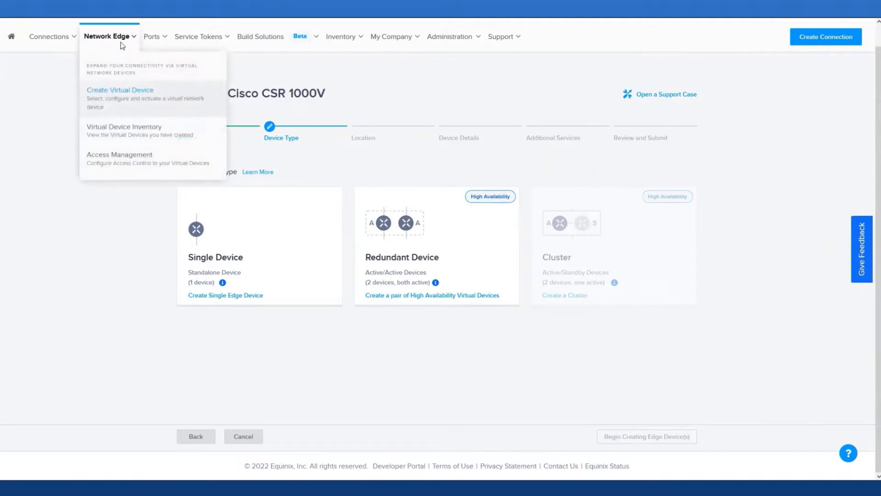
{"action": "left_click", "coordinate": [120, 90]}
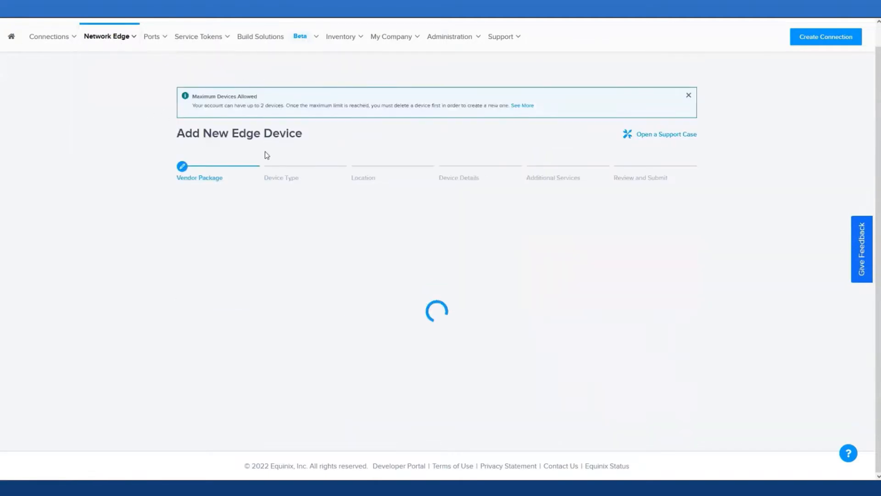
{"action": "scroll", "scroll_direction": "down", "scroll_amount": 3}
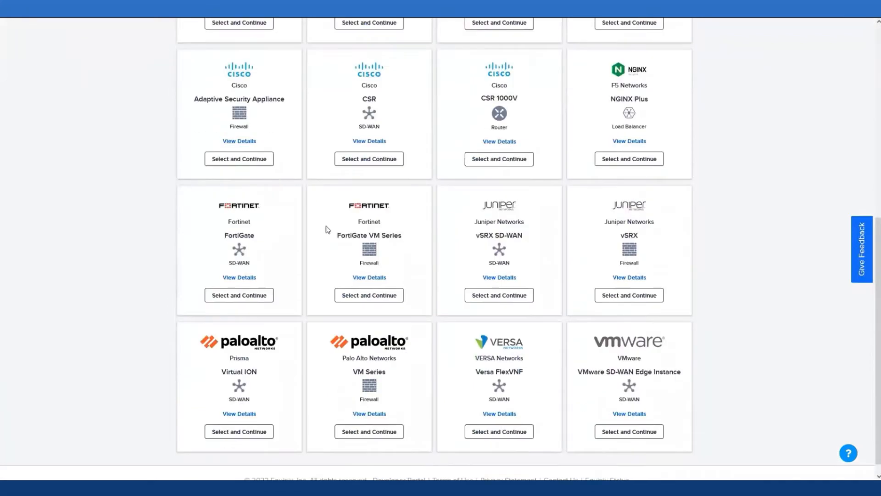
{"action": "left_click", "coordinate": [369, 294]}
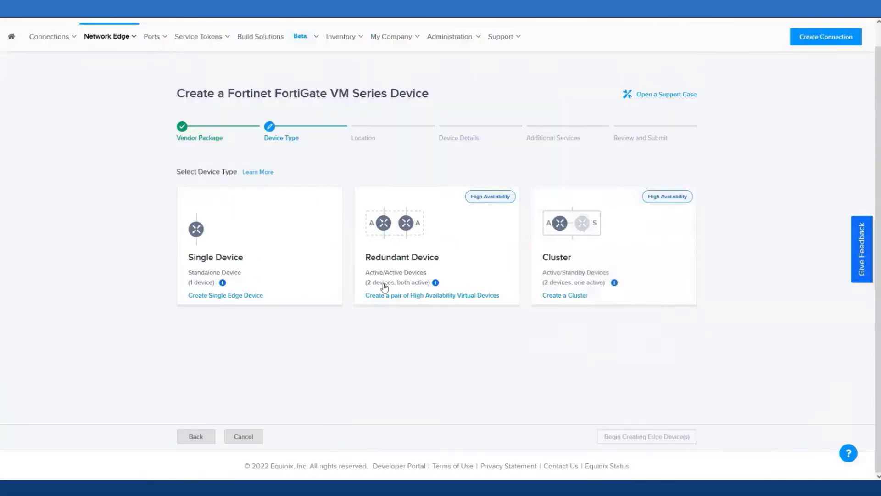
{"action": "mouse_move", "coordinate": [638, 251]}
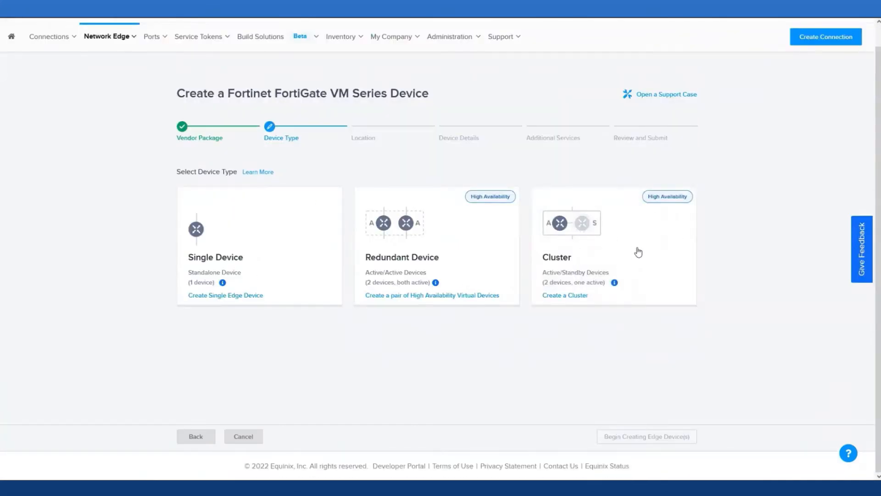
- Restart once more, select Cisco CSR 1000V and choose the Single Device type
{"action": "left_click", "coordinate": [106, 35]}
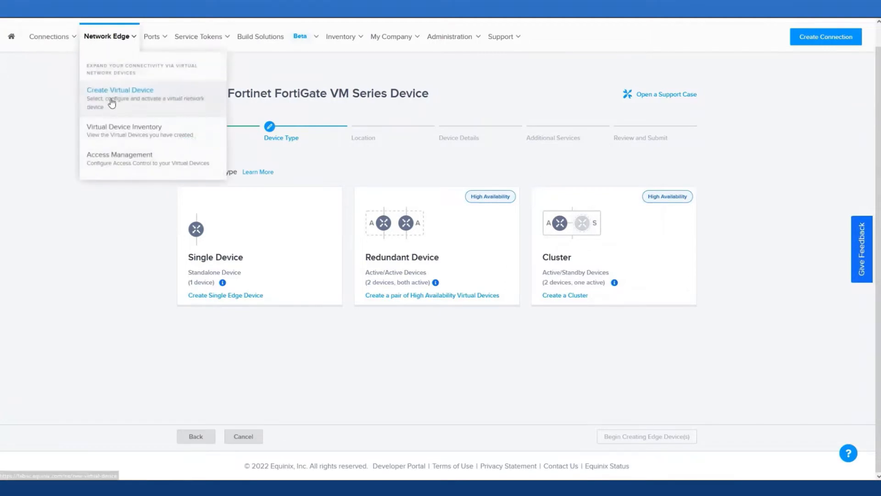
{"action": "left_click", "coordinate": [120, 90]}
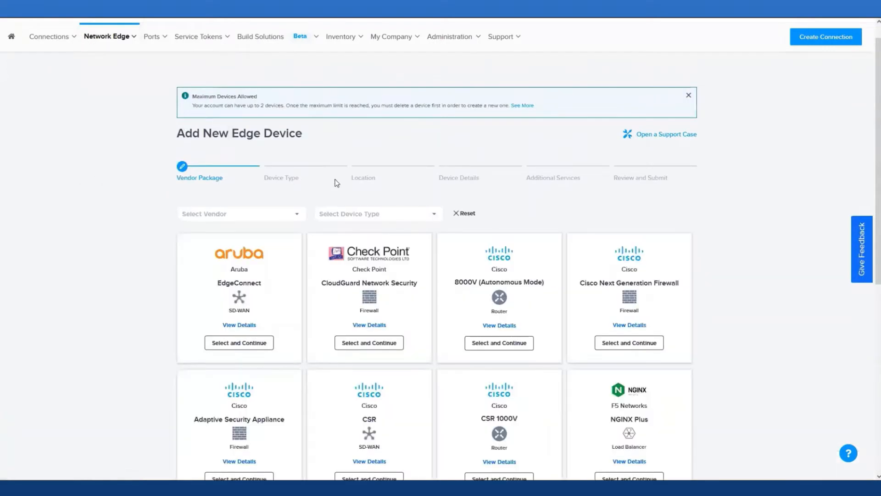
{"action": "scroll", "scroll_direction": "down", "scroll_amount": 3}
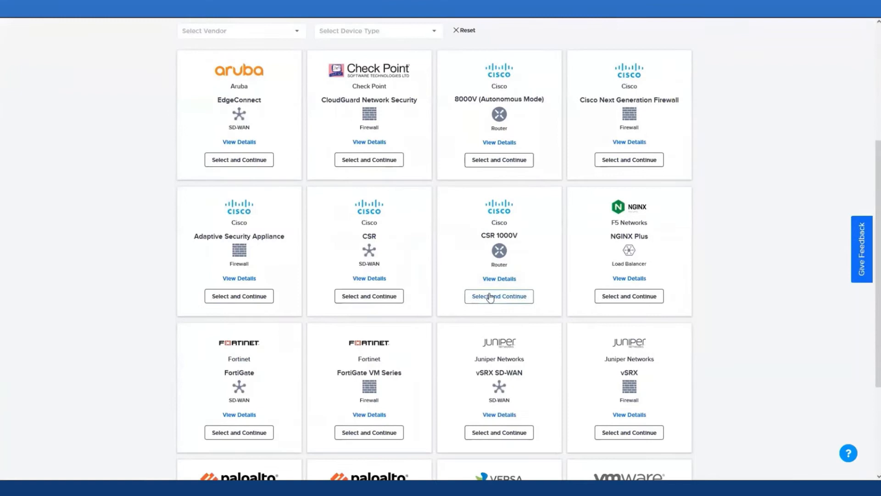
{"action": "mouse_move", "coordinate": [499, 296]}
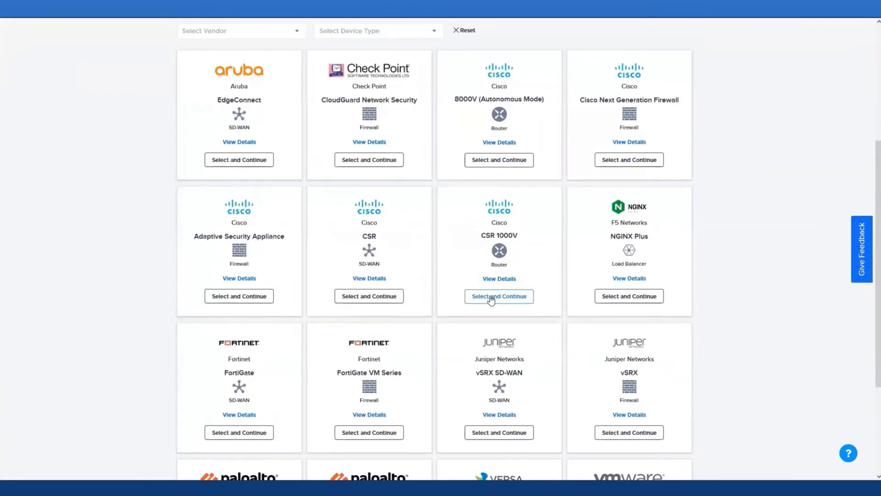
{"action": "left_click", "coordinate": [499, 297]}
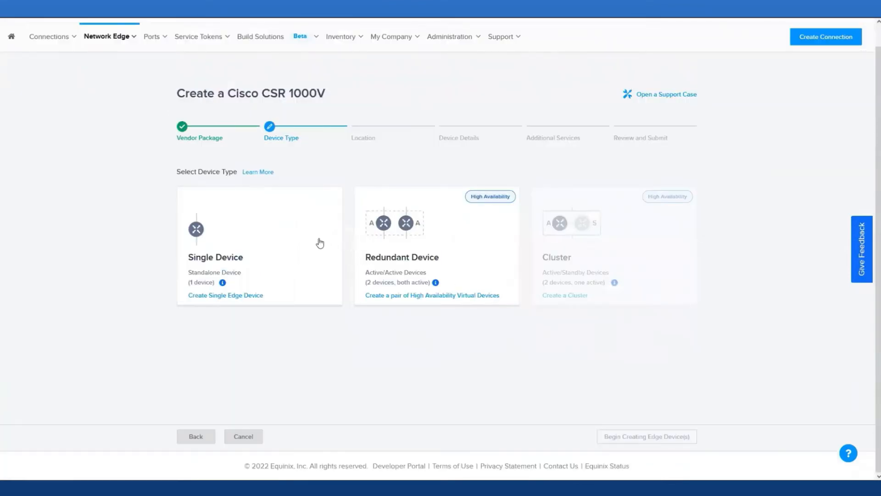
{"action": "mouse_move", "coordinate": [299, 230]}
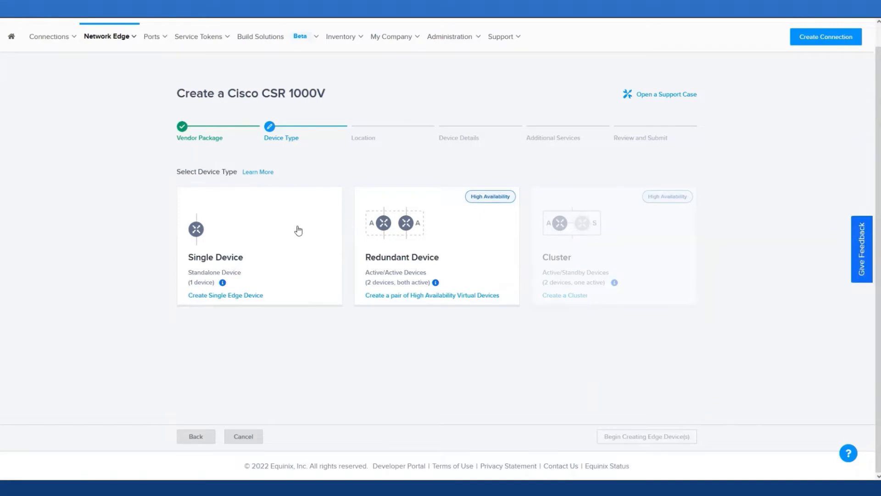
{"action": "left_click", "coordinate": [259, 246]}
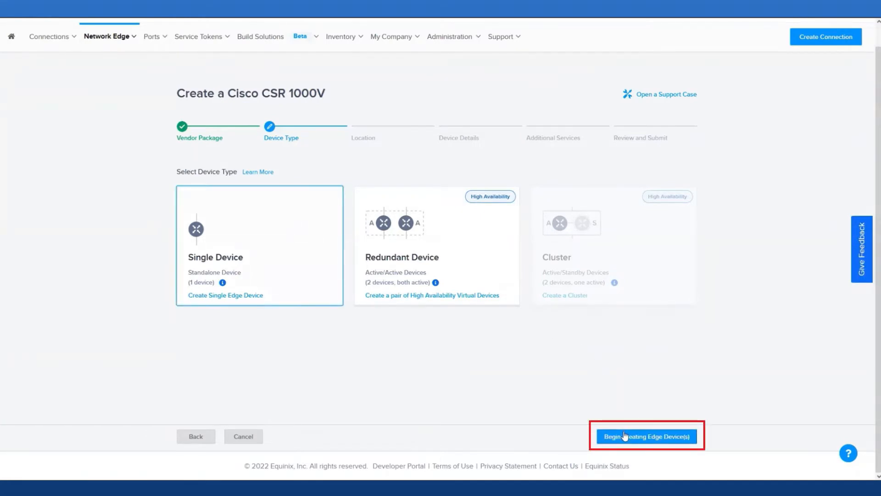
- Begin the single device in Chicago metro and bill it to the SVC EQUINIX US account
{"action": "left_click", "coordinate": [645, 436]}
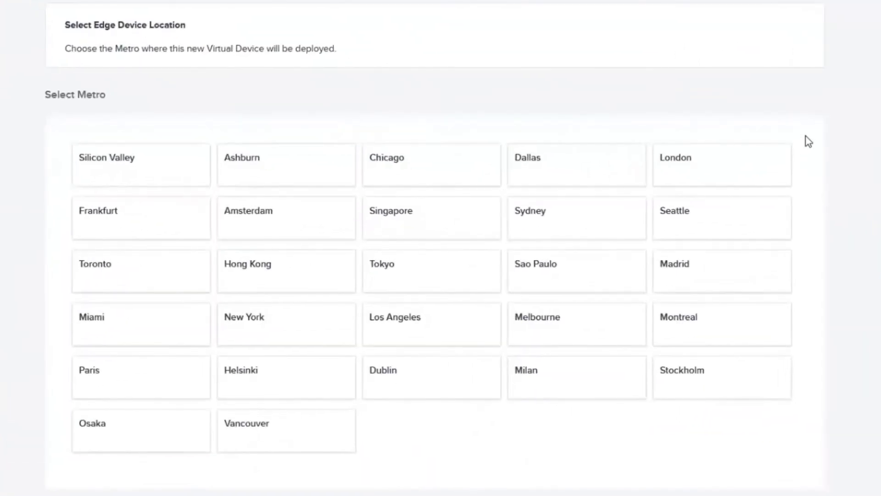
{"action": "mouse_move", "coordinate": [475, 105]}
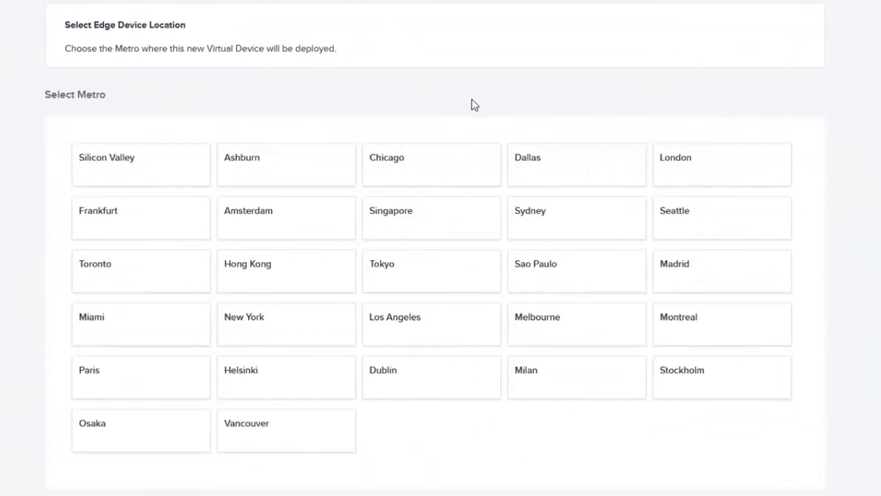
{"action": "left_click", "coordinate": [432, 164]}
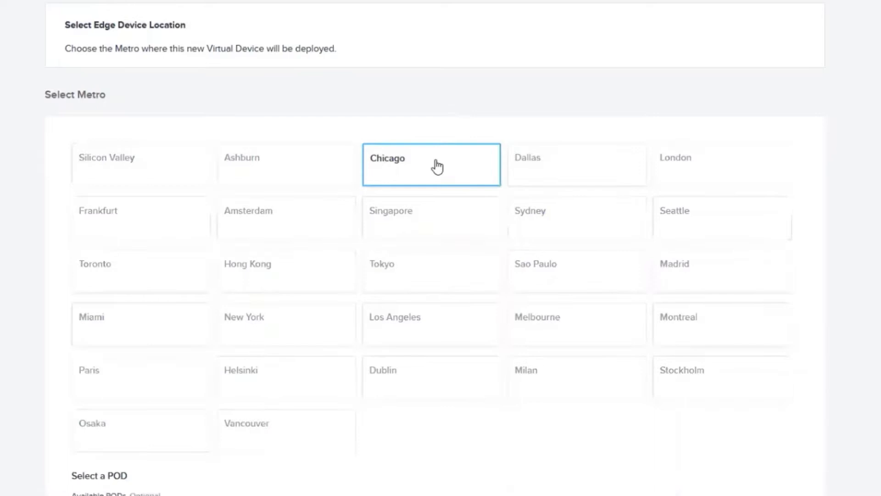
{"action": "scroll", "scroll_direction": "down", "scroll_amount": 3}
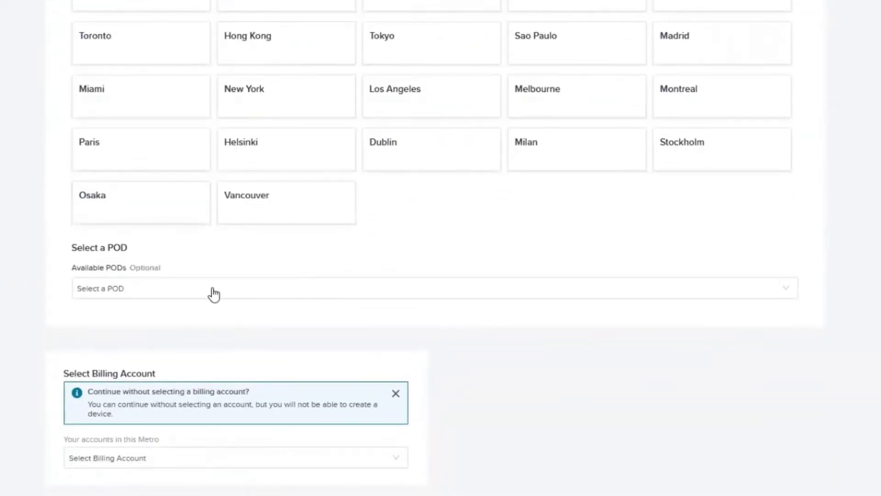
{"action": "mouse_move", "coordinate": [201, 287]}
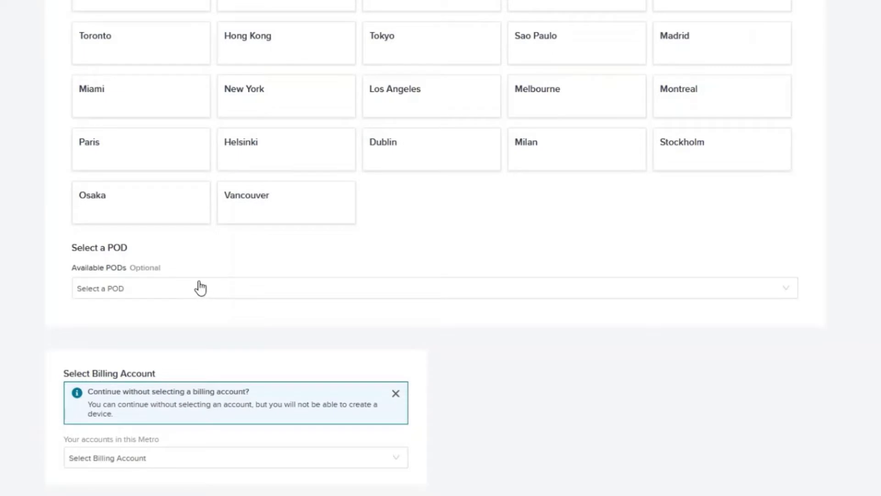
{"action": "mouse_move", "coordinate": [194, 293]}
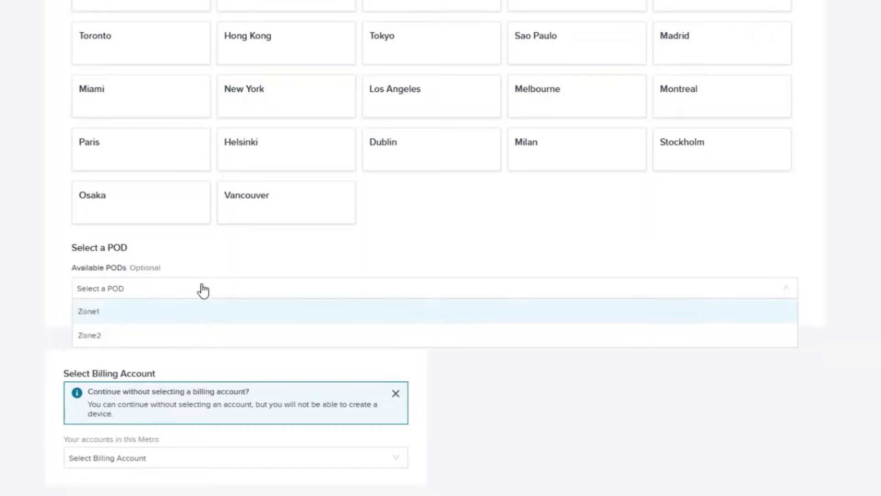
{"action": "left_click", "coordinate": [281, 288]}
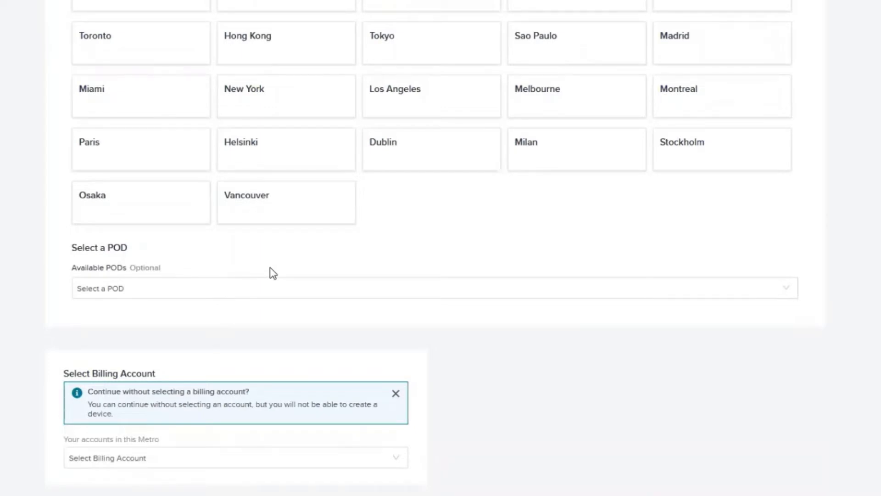
{"action": "mouse_move", "coordinate": [256, 279]}
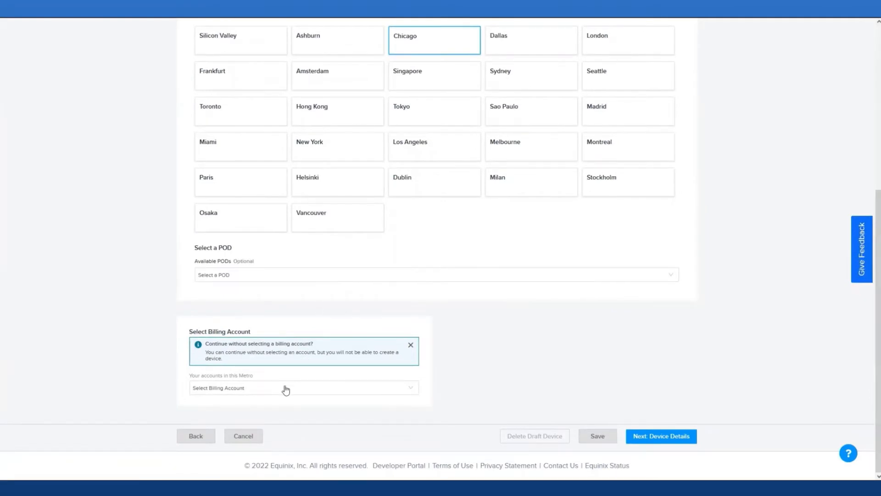
{"action": "left_click", "coordinate": [304, 387]}
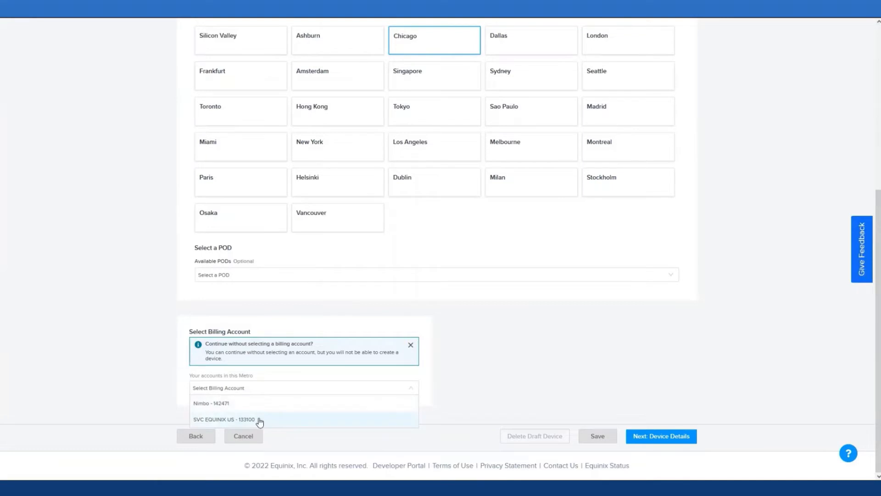
{"action": "left_click", "coordinate": [224, 419]}
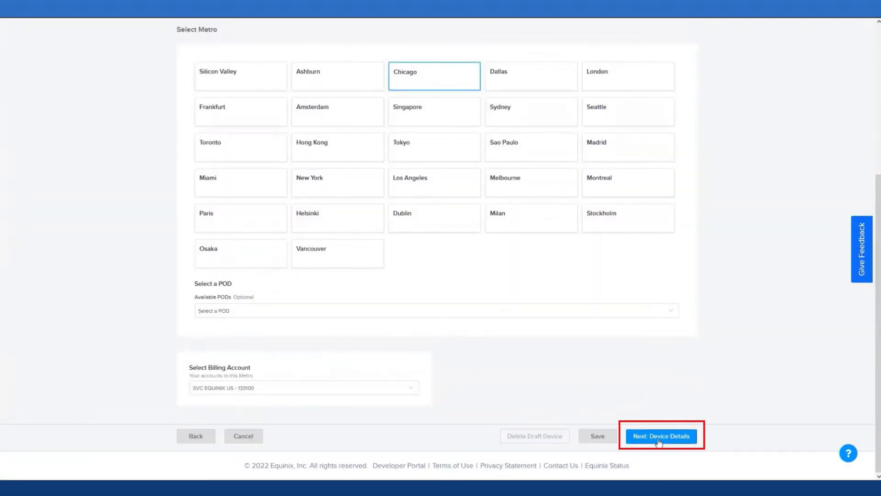
- Review Device Details with self-configured, bring-your-own-license settings and the Support menu options
{"action": "left_click", "coordinate": [662, 435]}
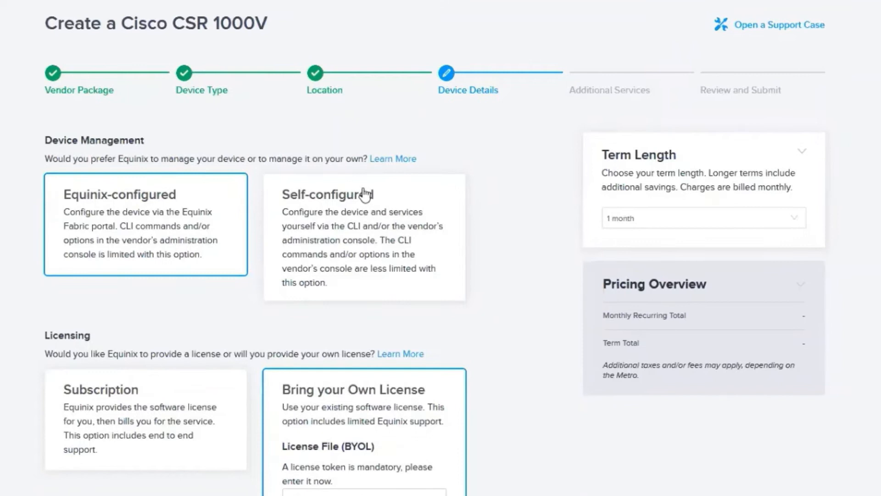
{"action": "mouse_move", "coordinate": [188, 241]}
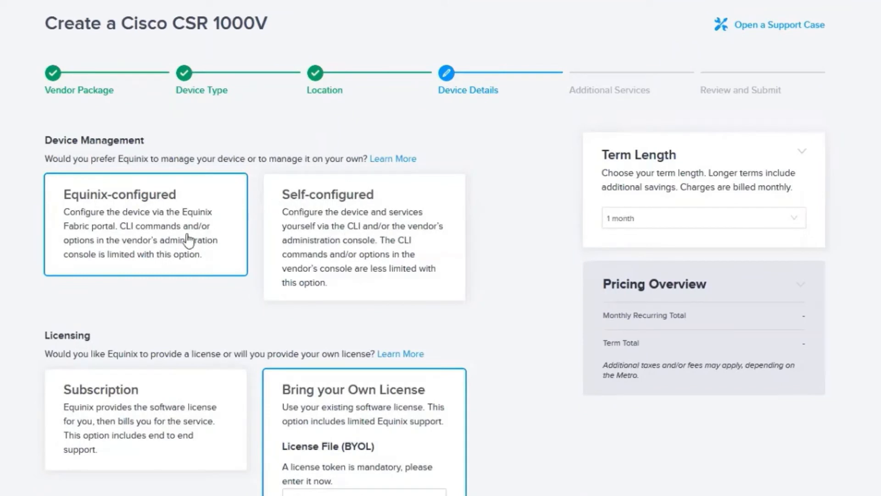
{"action": "mouse_move", "coordinate": [143, 247]}
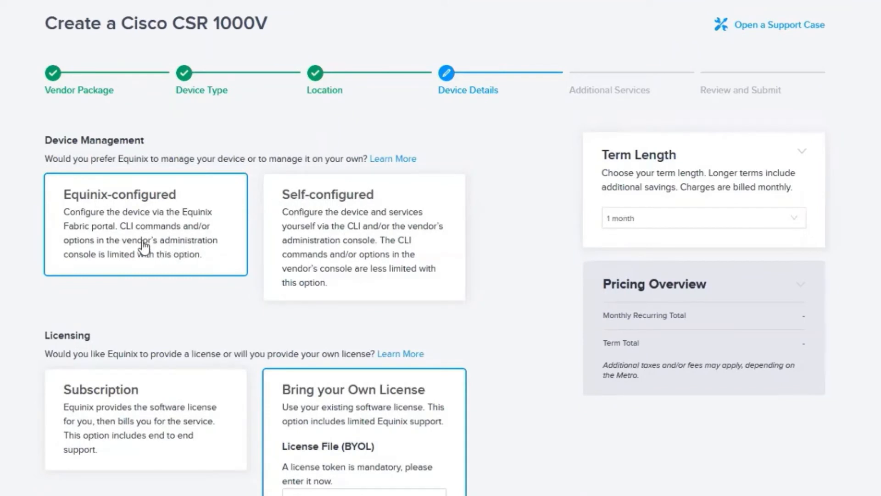
{"action": "mouse_move", "coordinate": [170, 224]}
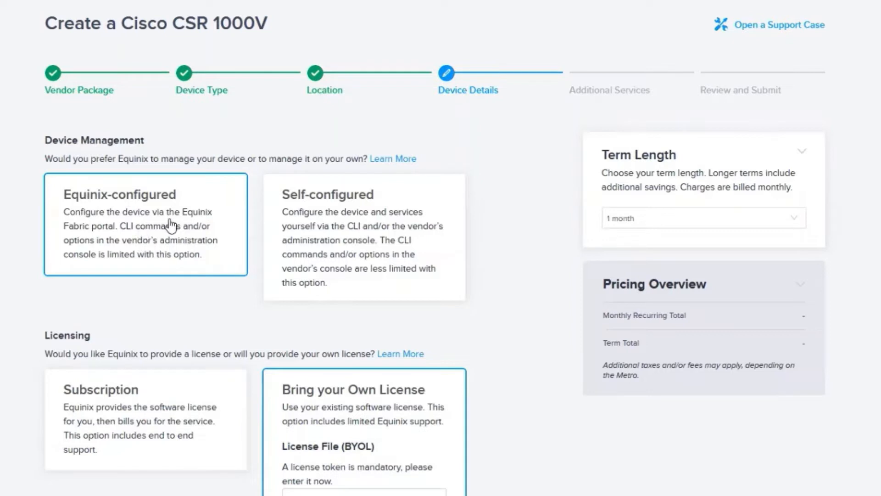
{"action": "mouse_move", "coordinate": [149, 257]}
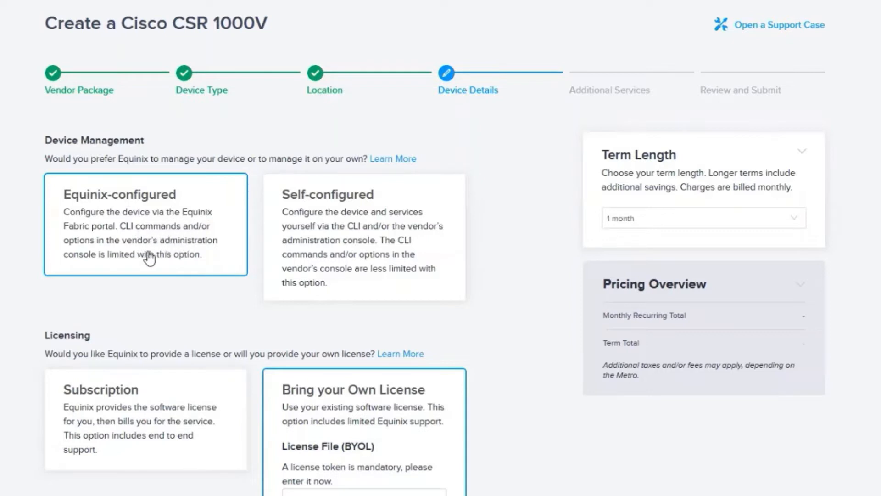
{"action": "mouse_move", "coordinate": [180, 253]}
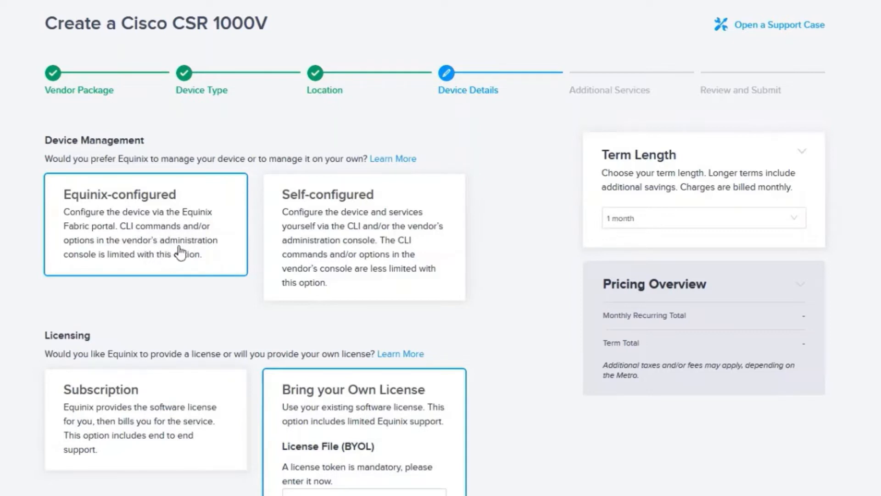
{"action": "mouse_move", "coordinate": [127, 239]}
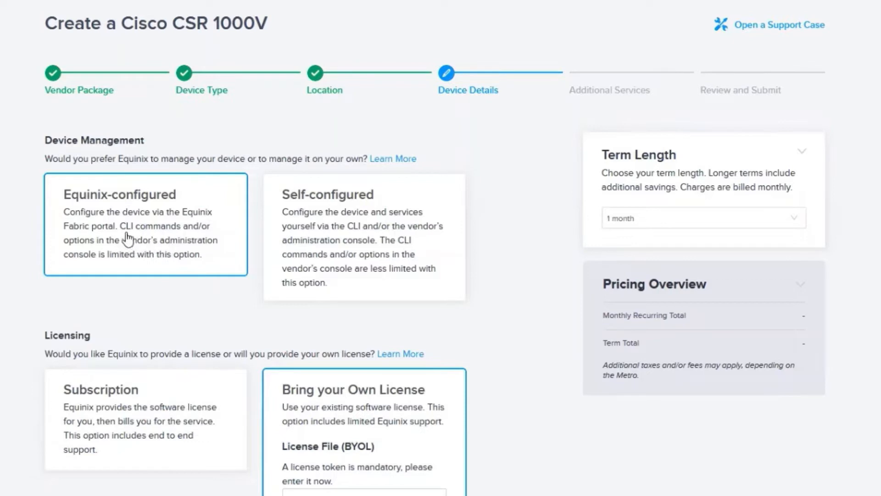
{"action": "mouse_move", "coordinate": [176, 224]}
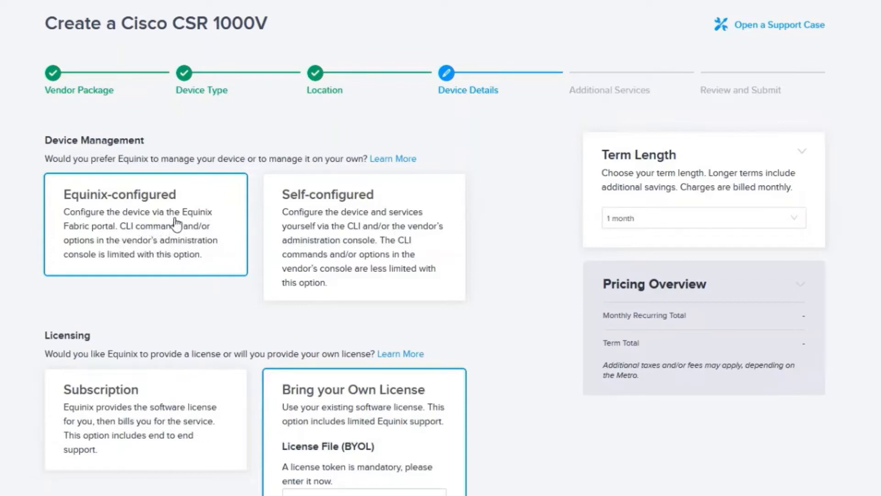
{"action": "mouse_move", "coordinate": [330, 224]}
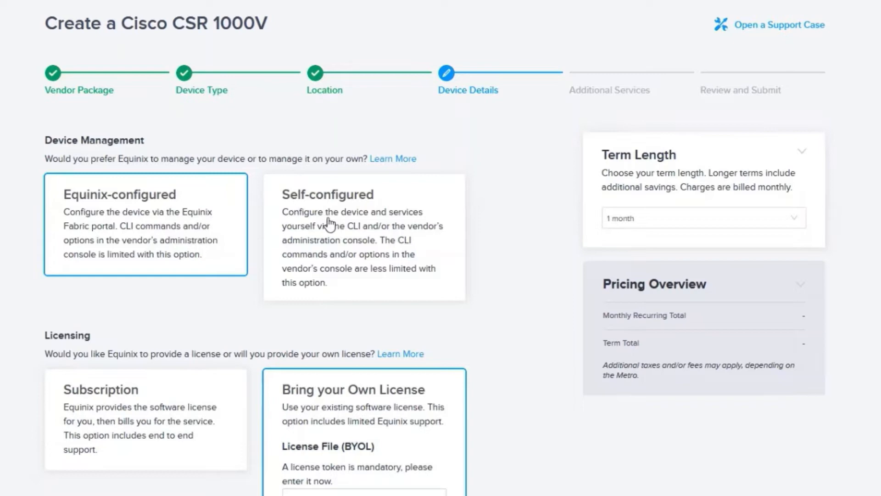
{"action": "scroll", "scroll_direction": "down", "scroll_amount": 3}
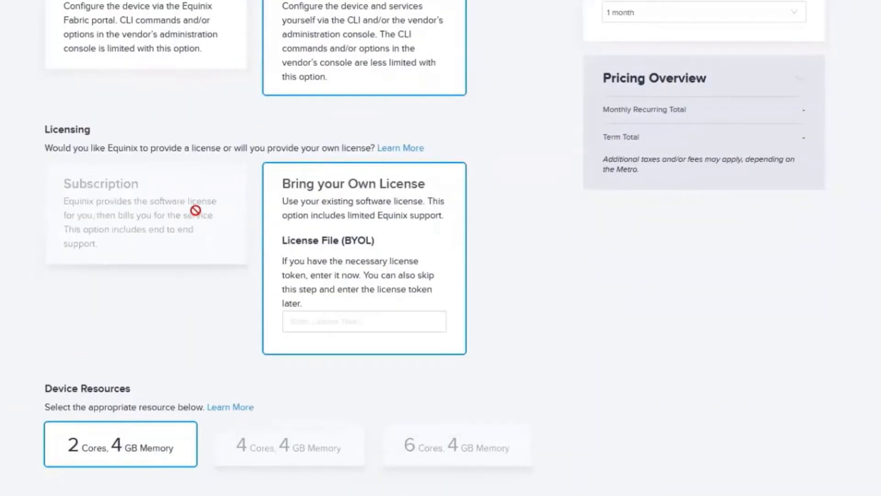
{"action": "mouse_move", "coordinate": [194, 211]}
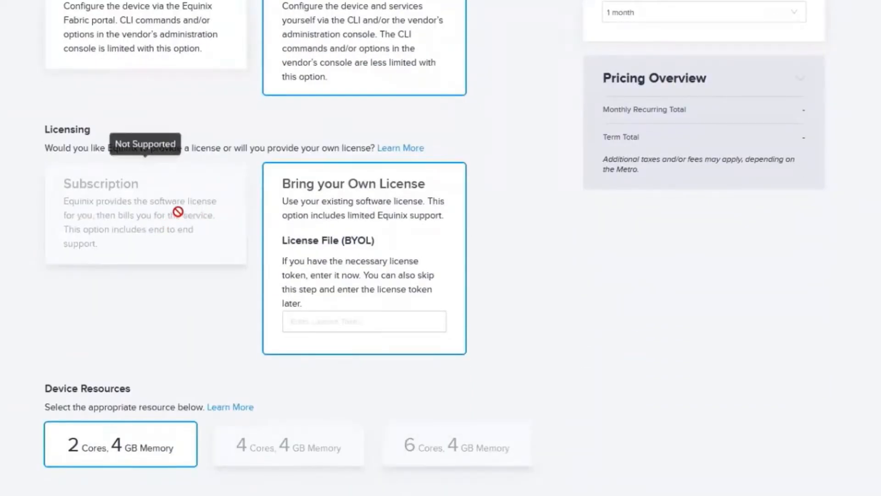
{"action": "mouse_move", "coordinate": [337, 235]}
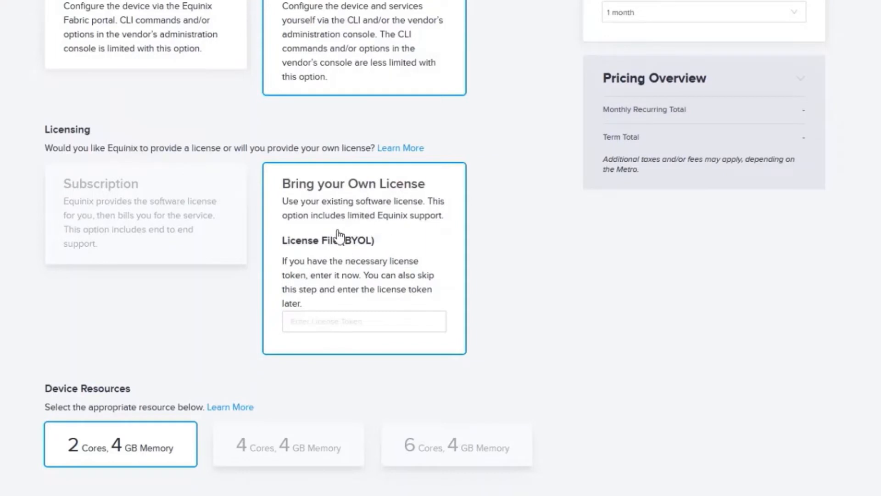
{"action": "scroll", "scroll_direction": "down", "scroll_amount": 3}
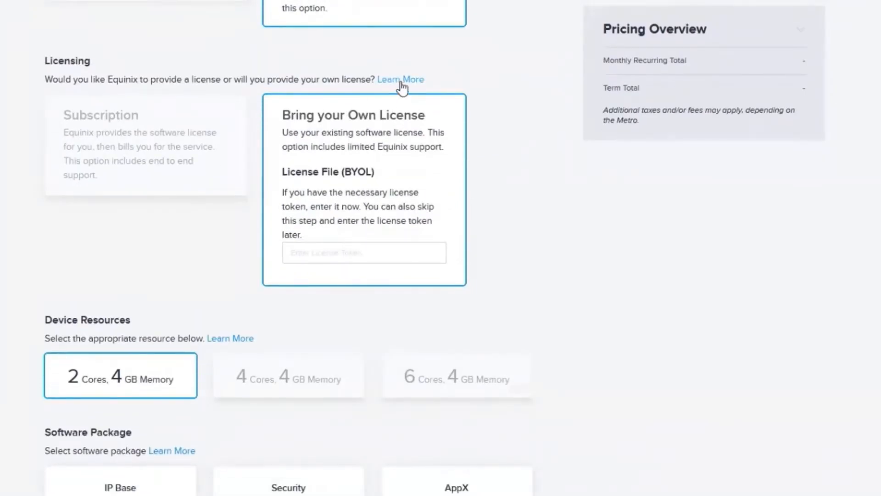
{"action": "mouse_move", "coordinate": [397, 90]}
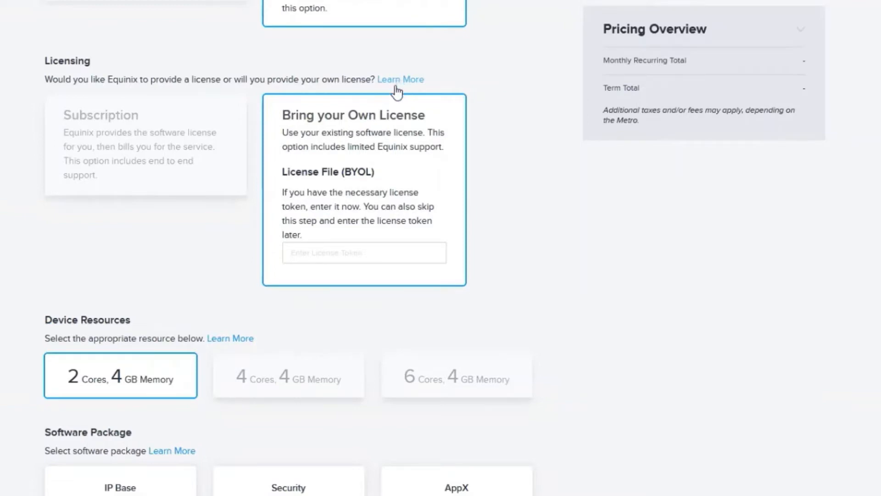
{"action": "scroll", "scroll_direction": "up", "scroll_amount": 3}
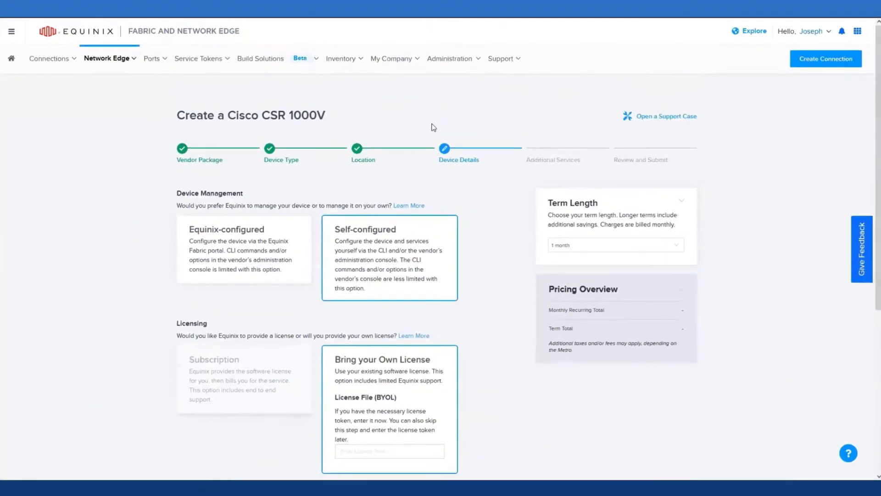
{"action": "left_click", "coordinate": [501, 58]}
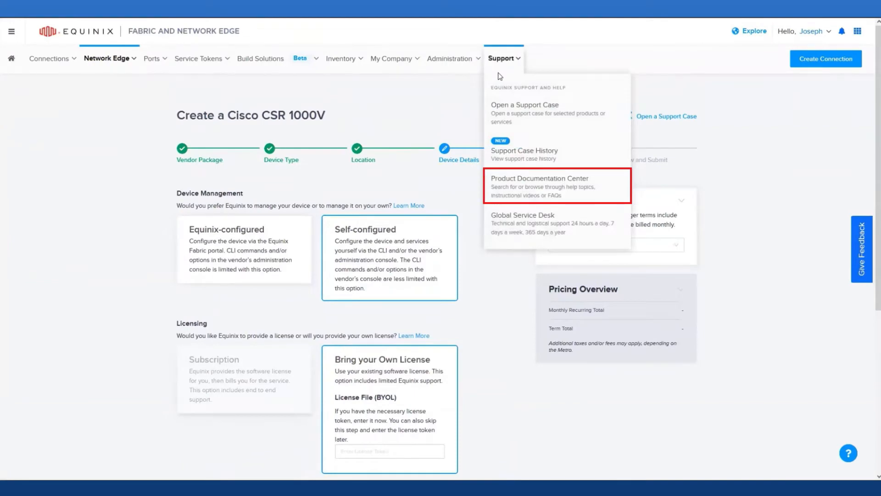
{"action": "mouse_move", "coordinate": [509, 192]}
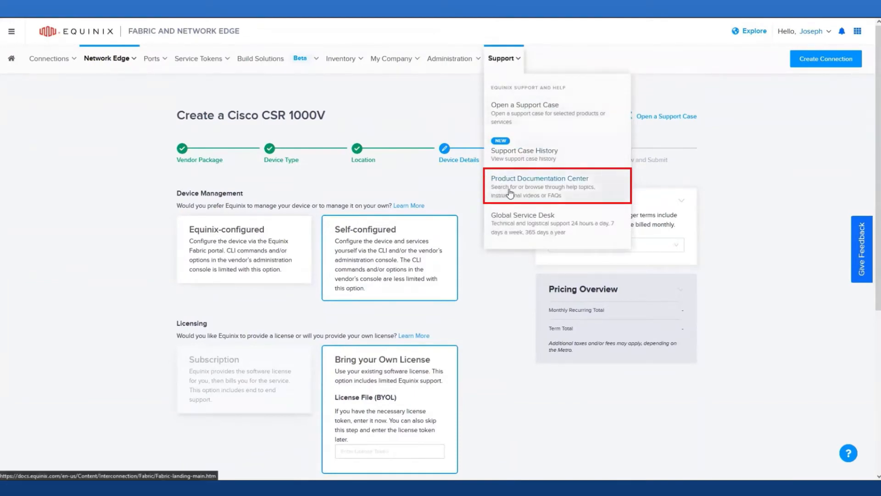
{"action": "scroll", "scroll_direction": "down", "scroll_amount": 3}
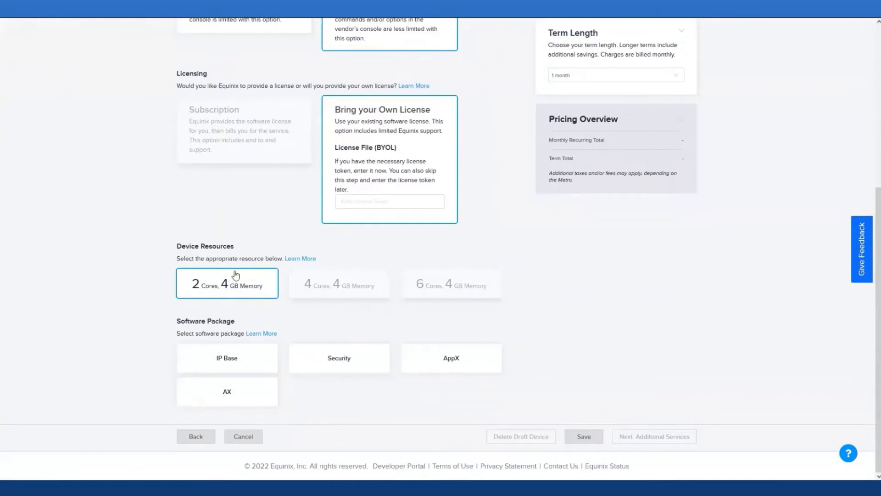
{"action": "mouse_move", "coordinate": [232, 283]}
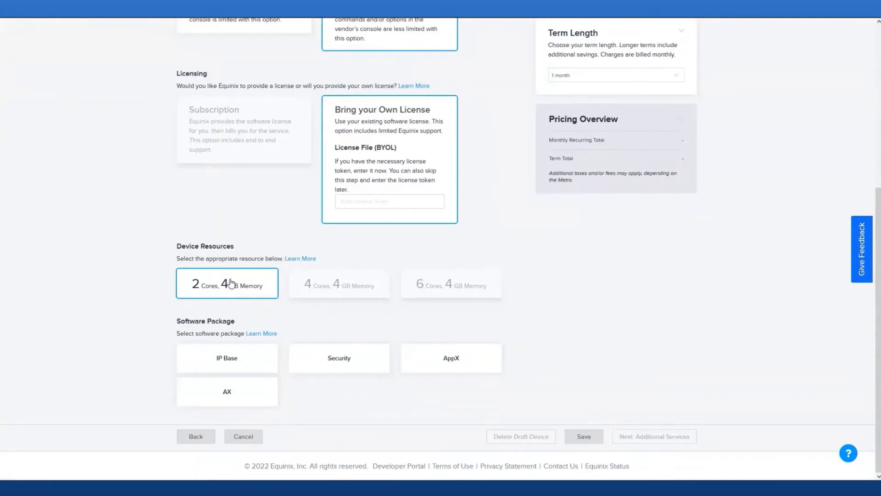
{"action": "mouse_move", "coordinate": [275, 311]}
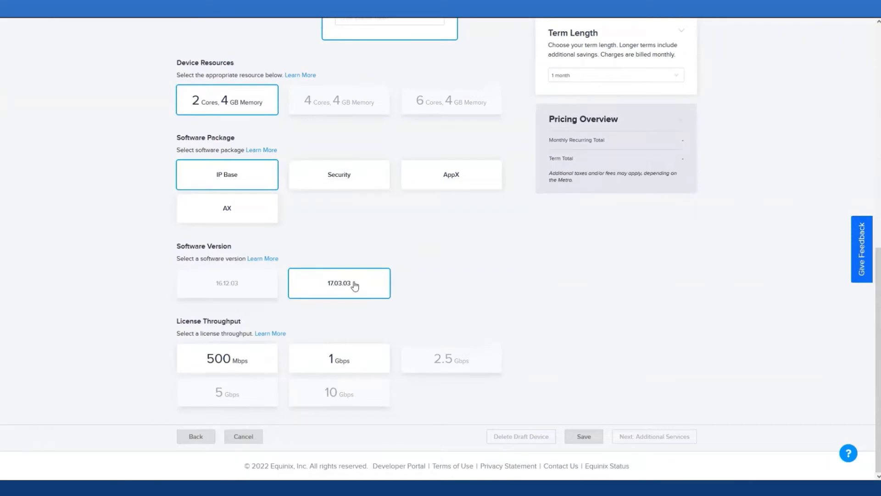
{"action": "mouse_move", "coordinate": [284, 254]}
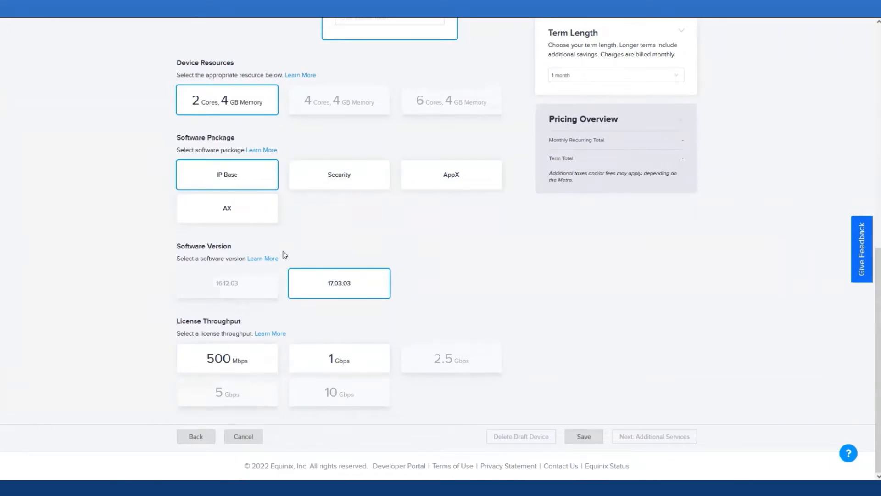
{"action": "mouse_move", "coordinate": [299, 317]}
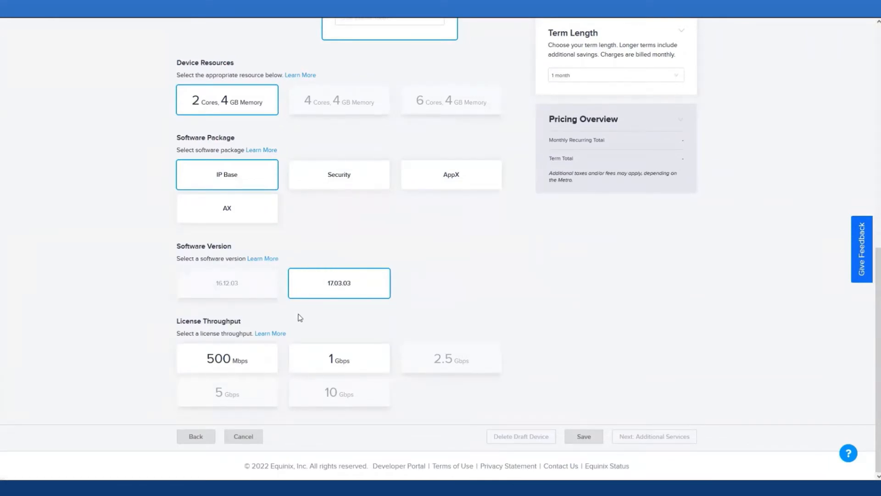
{"action": "mouse_move", "coordinate": [242, 362]}
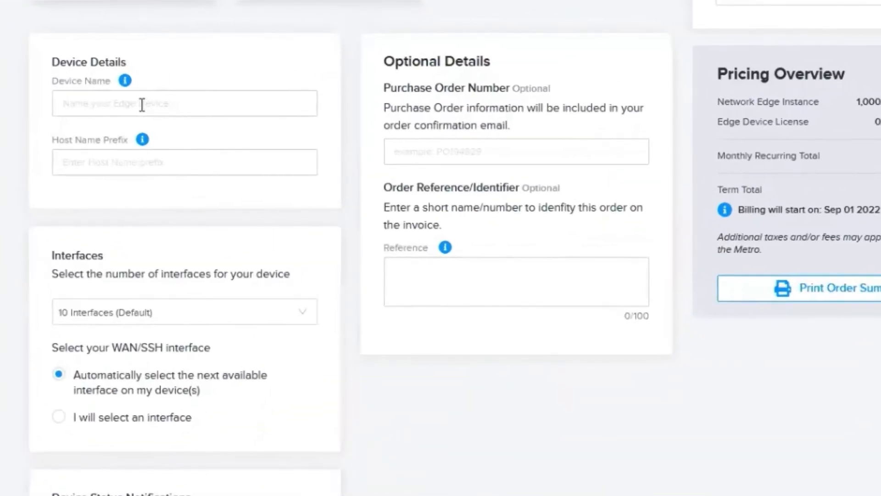
- Enter device name CommunityCSR and host name prefix Demo
{"action": "left_click", "coordinate": [184, 103]}
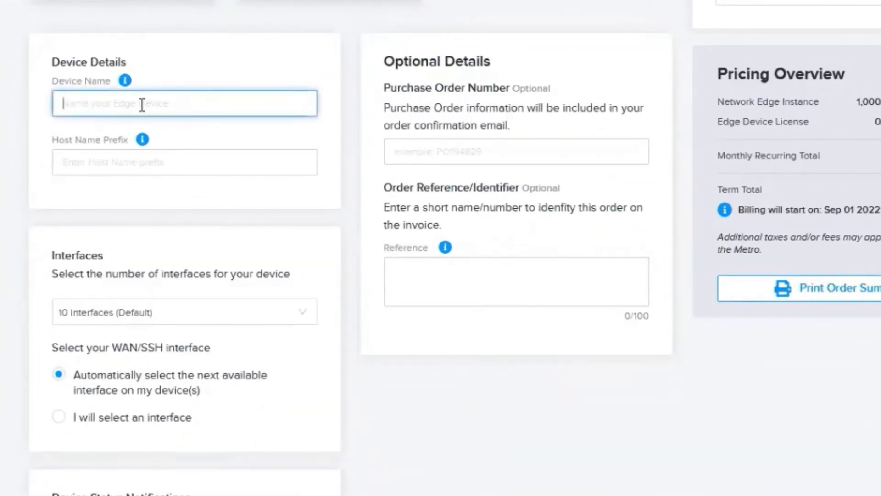
{"action": "type", "text": "Com"}
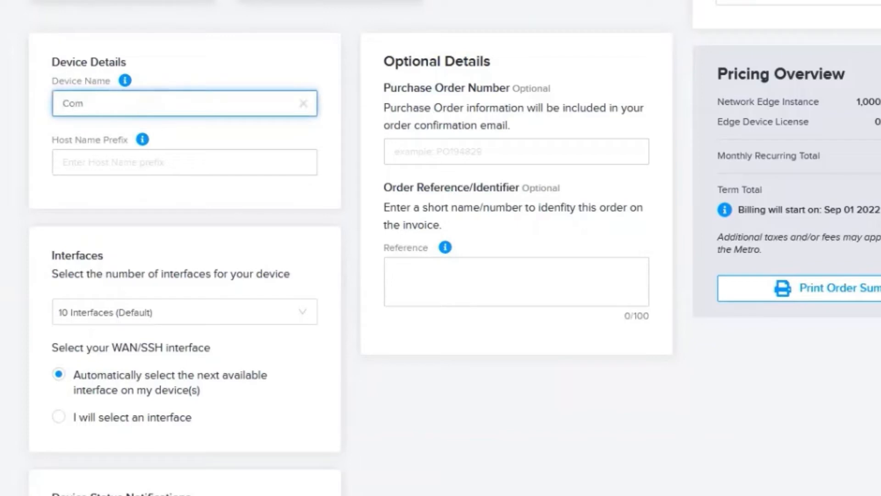
{"action": "type", "text": "munityCSR"}
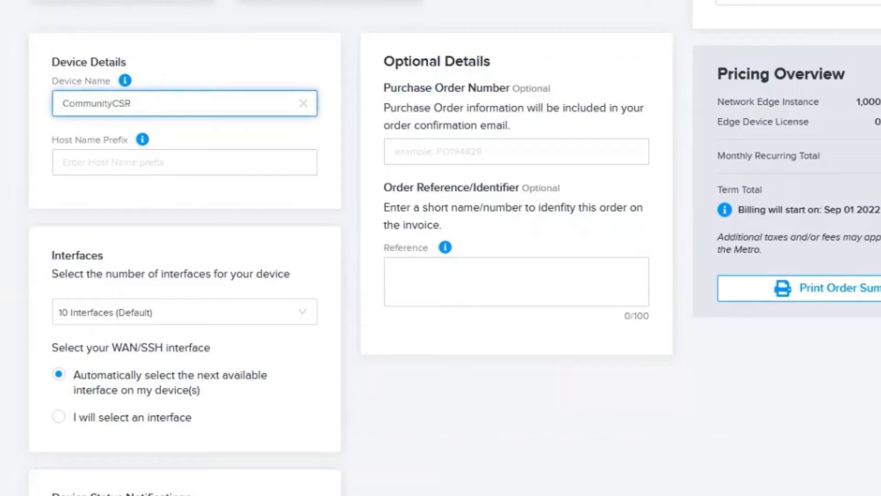
{"action": "left_click", "coordinate": [183, 161]}
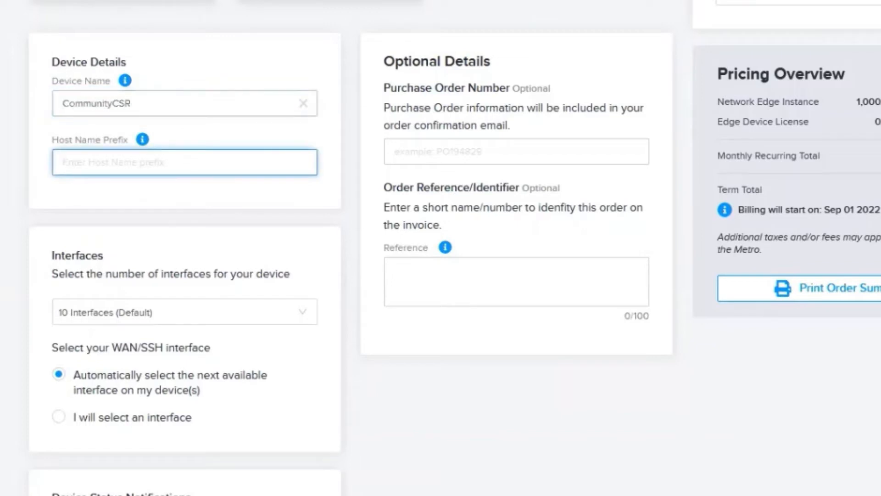
{"action": "type", "text": "Demo"}
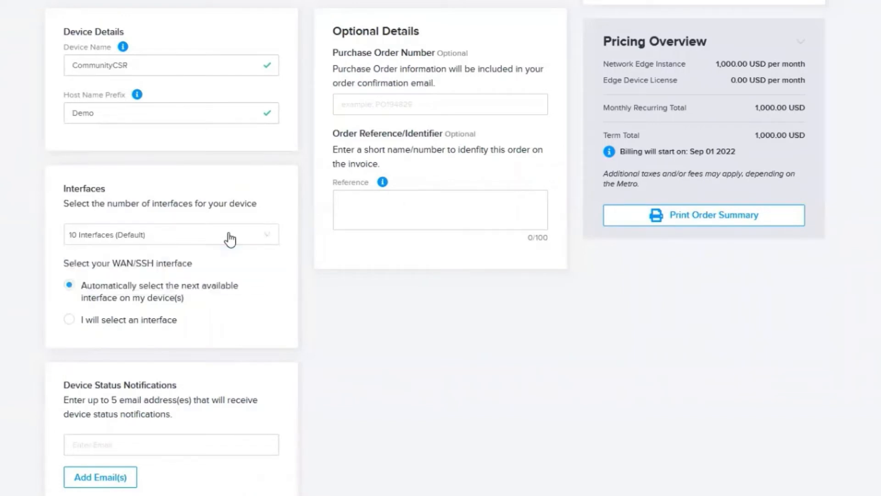
{"action": "mouse_move", "coordinate": [240, 237]}
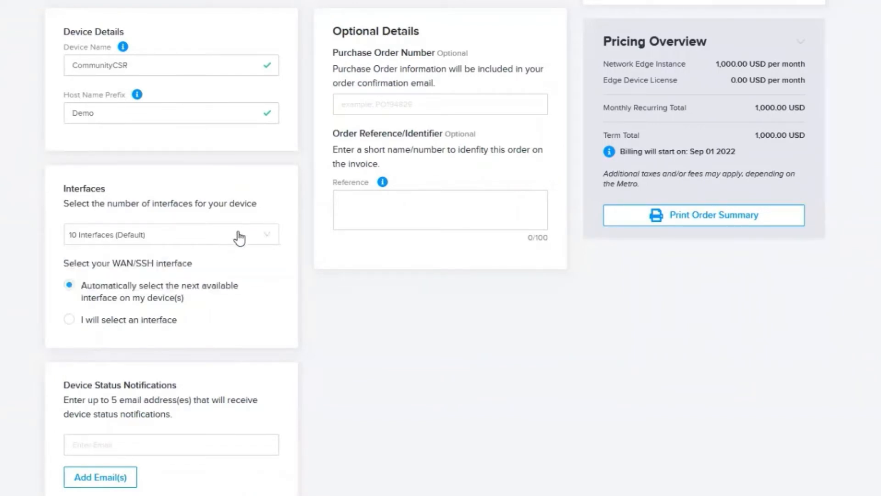
{"action": "mouse_move", "coordinate": [208, 237]}
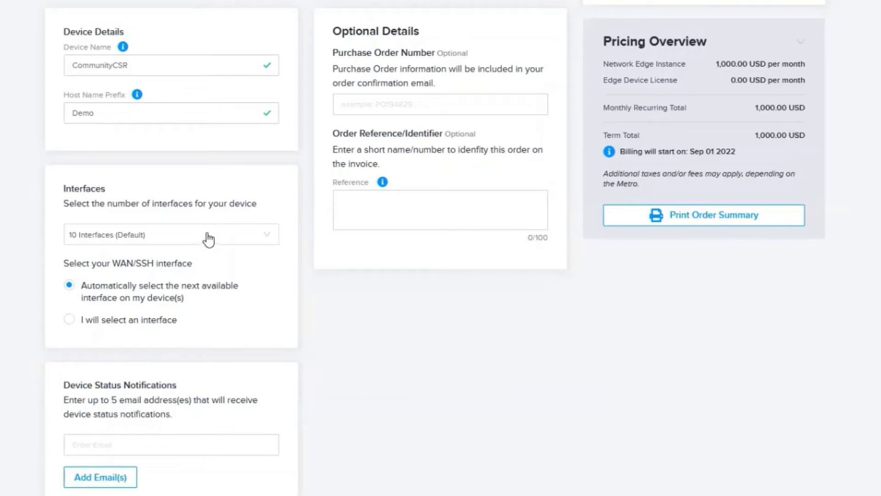
{"action": "mouse_move", "coordinate": [207, 235]}
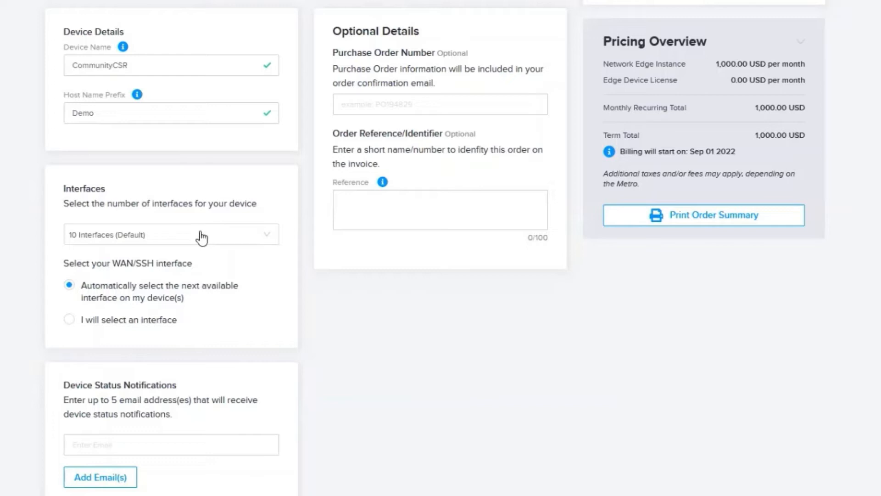
- Enter a status notification email address and continue to Additional Services
{"action": "left_click", "coordinate": [170, 444]}
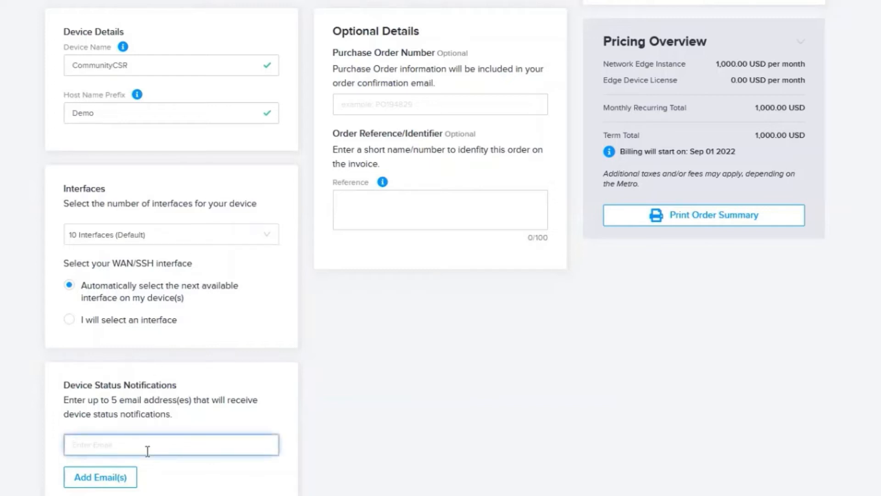
{"action": "type", "text": "email@"}
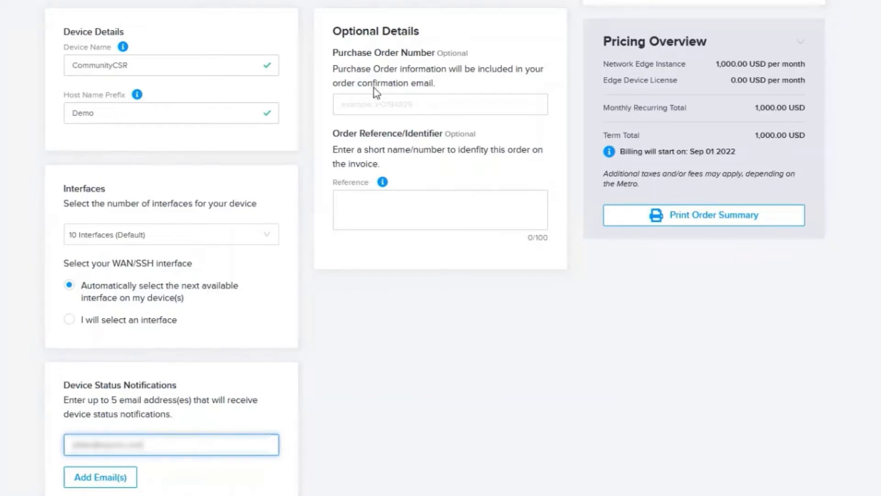
{"action": "mouse_move", "coordinate": [404, 138]}
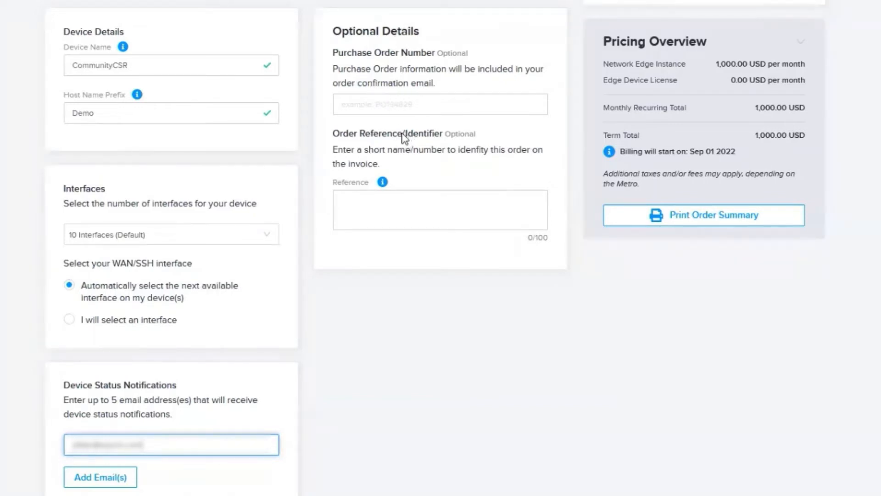
{"action": "mouse_move", "coordinate": [480, 177]}
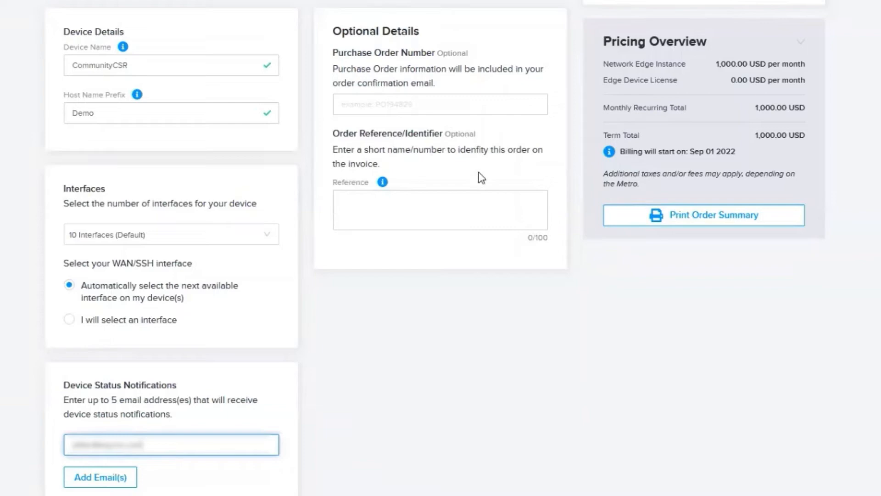
{"action": "scroll", "scroll_direction": "down", "scroll_amount": 3}
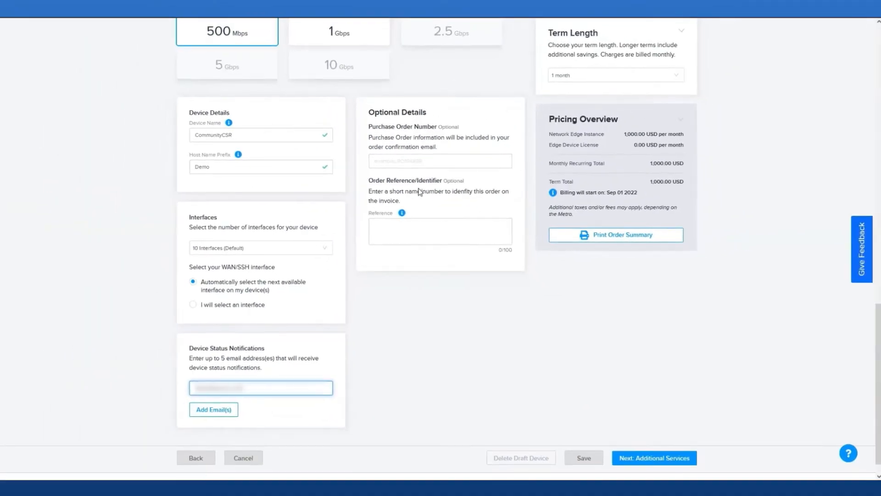
{"action": "scroll", "scroll_direction": "down", "scroll_amount": 3}
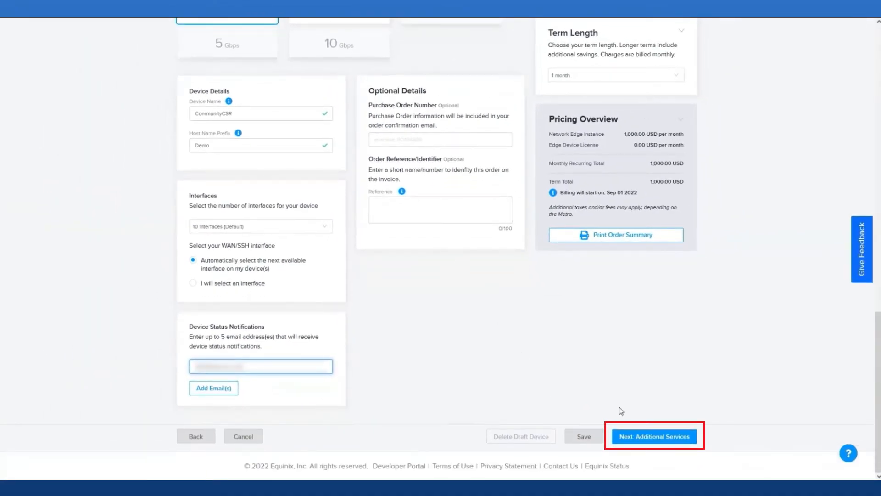
{"action": "left_click", "coordinate": [653, 435]}
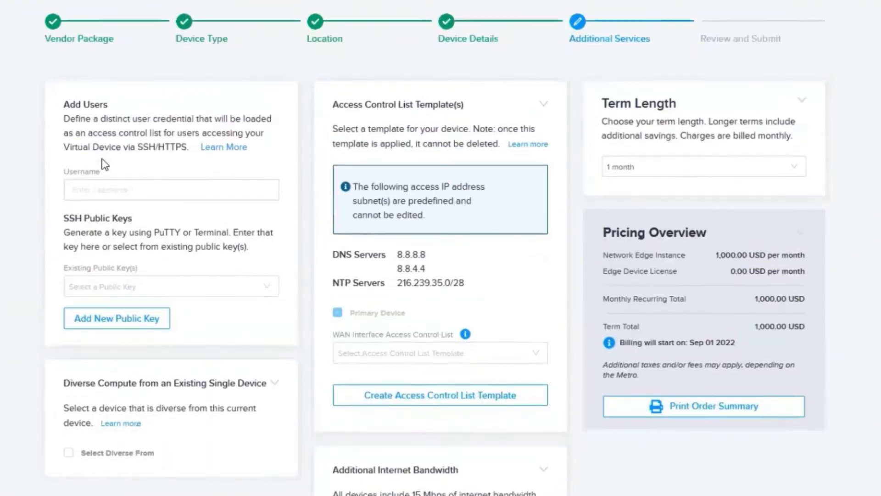
- Enter SSH username Community and pick the existing JoeyKey public key
{"action": "left_click", "coordinate": [171, 191]}
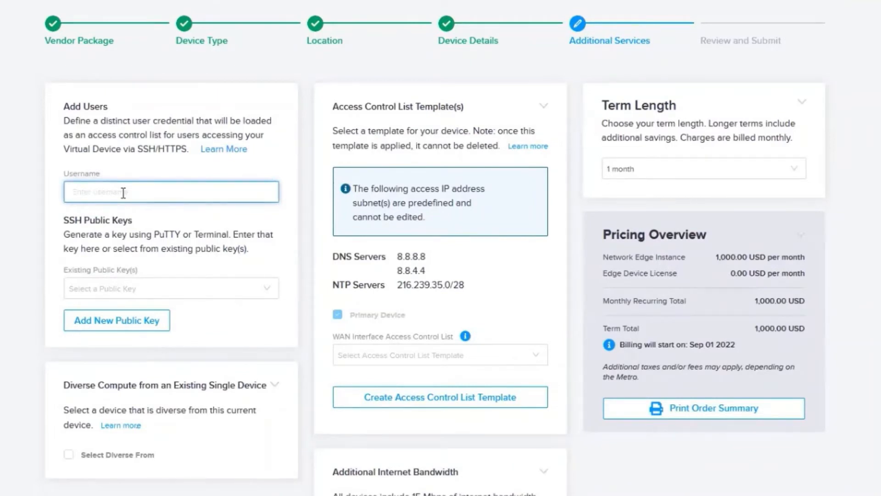
{"action": "type", "text": "Commun"}
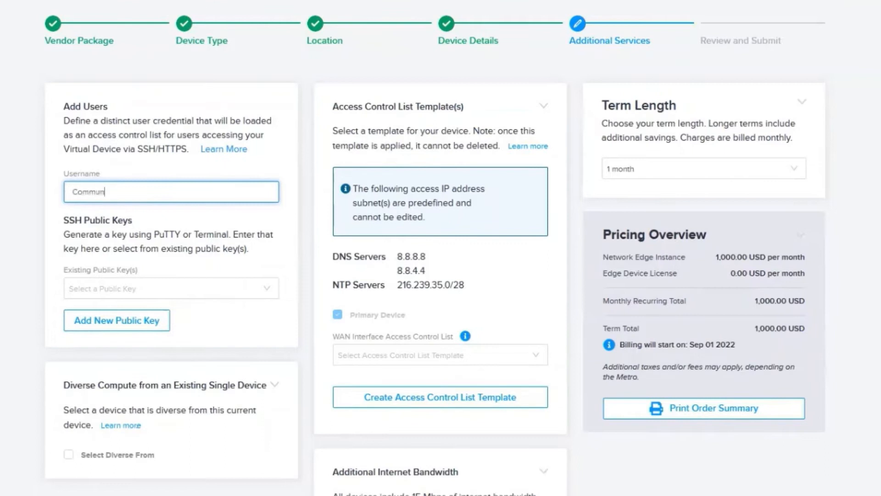
{"action": "type", "text": "ity"}
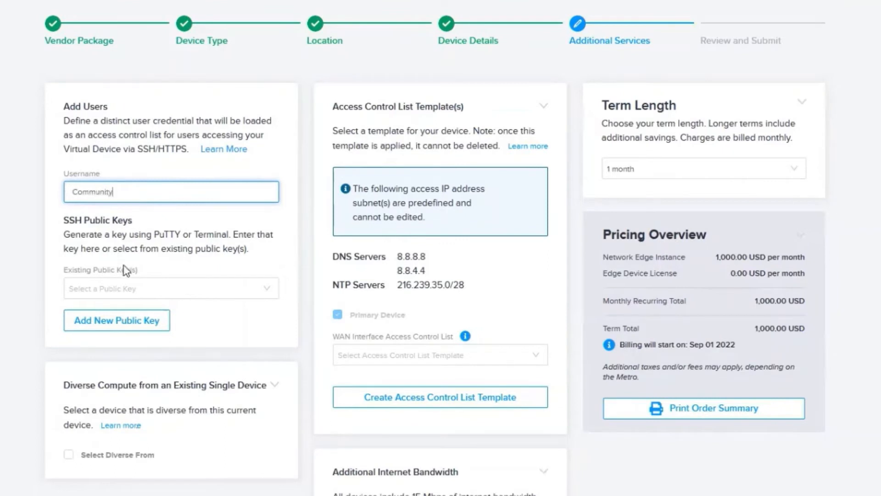
{"action": "mouse_move", "coordinate": [129, 288]}
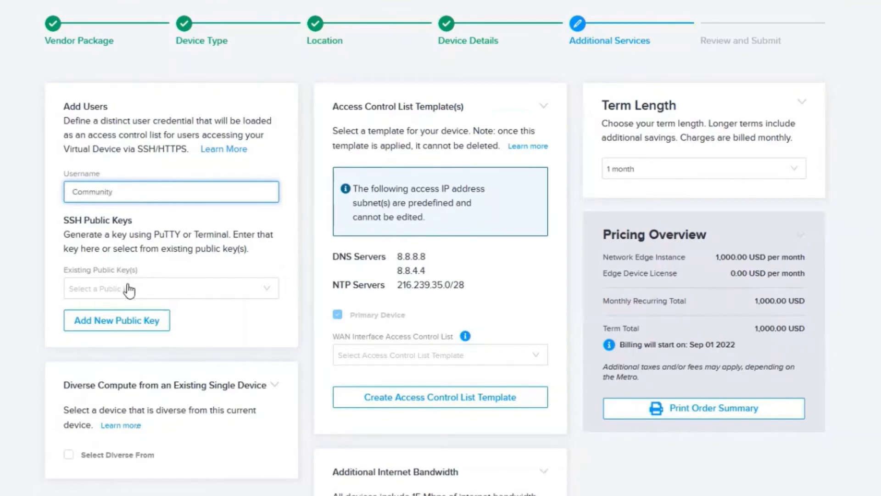
{"action": "type", "text": "JoeyKey"}
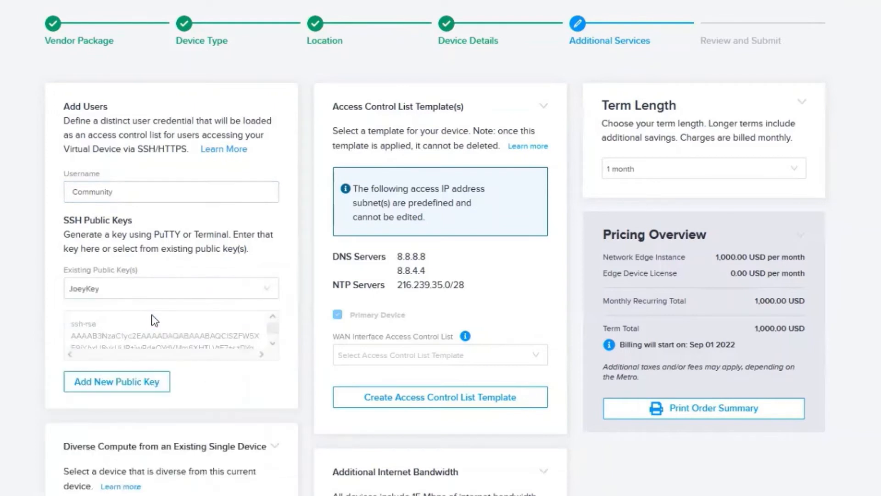
{"action": "mouse_move", "coordinate": [200, 287]}
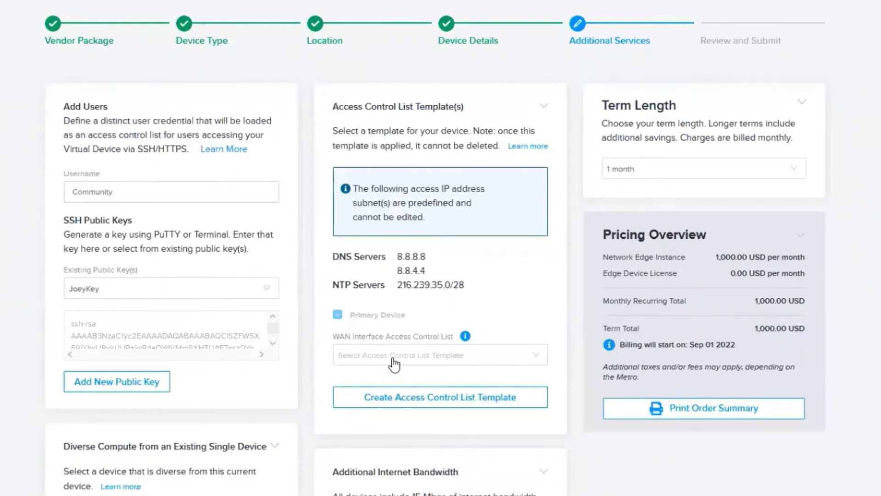
{"action": "mouse_move", "coordinate": [398, 363]}
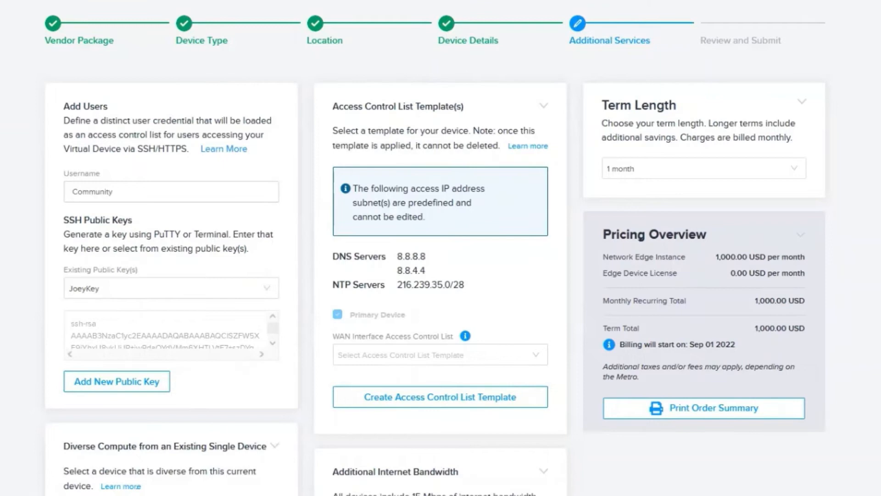
{"action": "scroll", "scroll_direction": "down", "scroll_amount": 3}
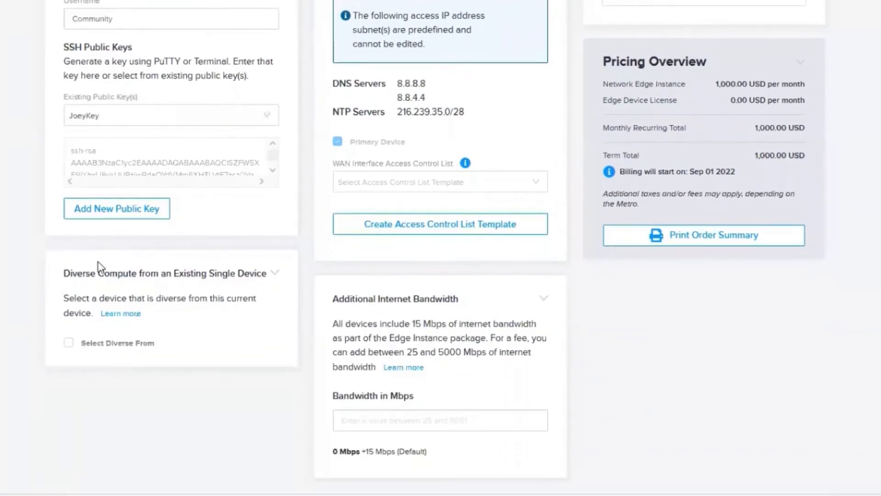
{"action": "mouse_move", "coordinate": [124, 266]}
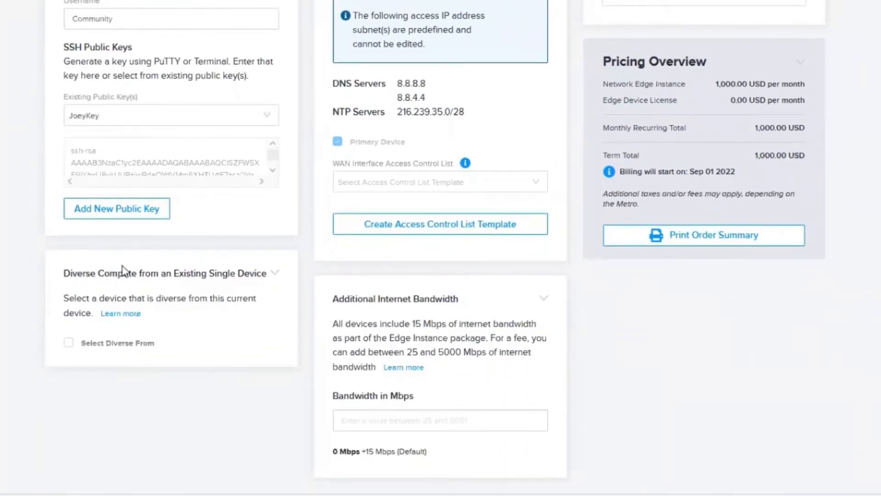
{"action": "mouse_move", "coordinate": [116, 280]}
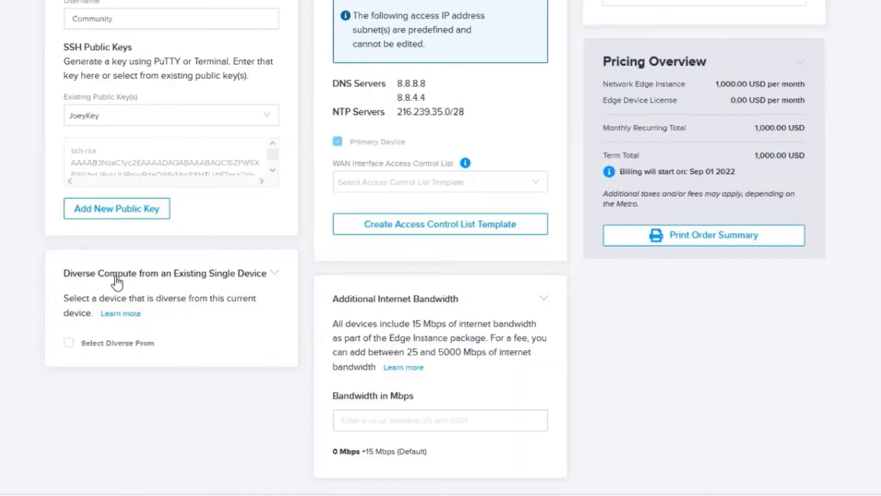
{"action": "mouse_move", "coordinate": [111, 295]}
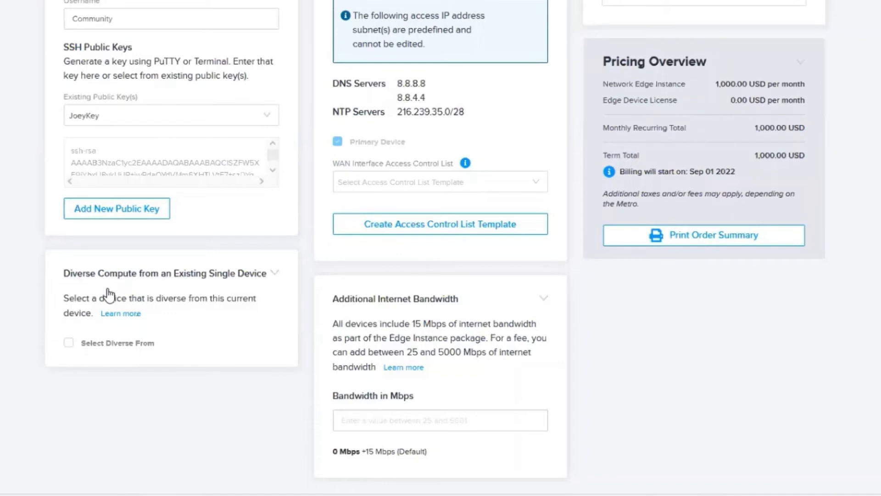
- Toggle Select Diverse From and browse the existing virtual devices list
{"action": "left_click", "coordinate": [68, 342]}
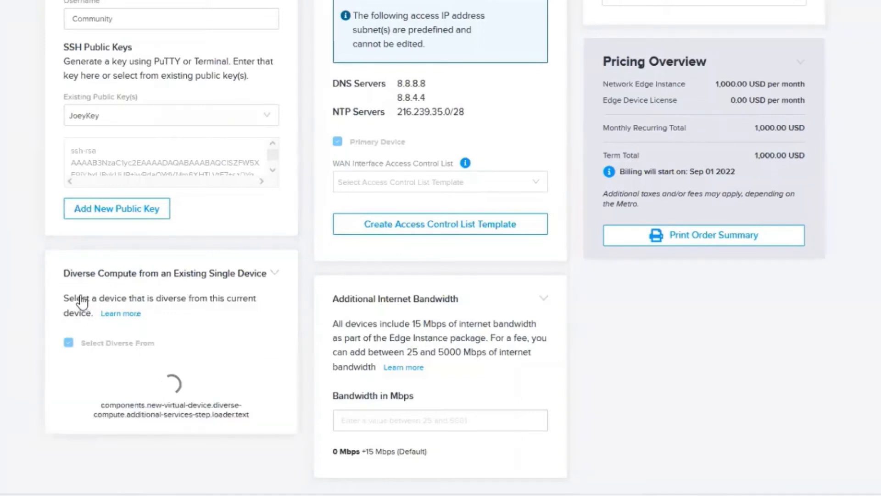
{"action": "left_click", "coordinate": [68, 342]}
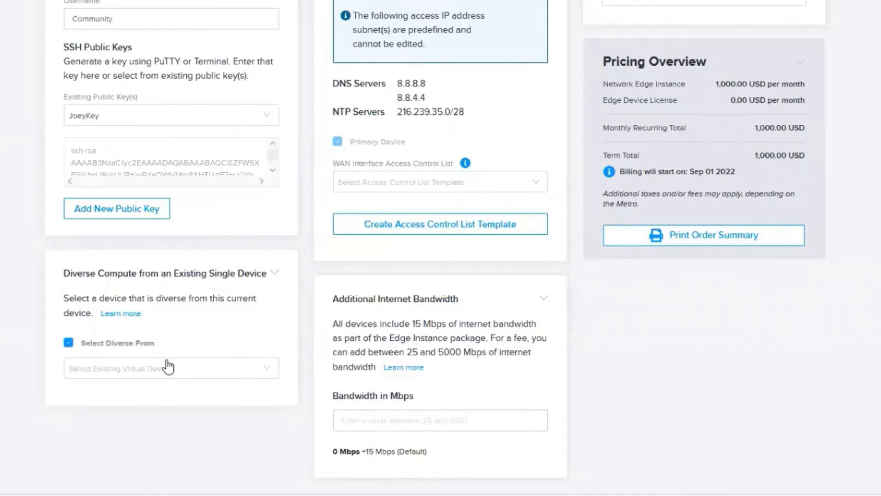
{"action": "left_click", "coordinate": [171, 368]}
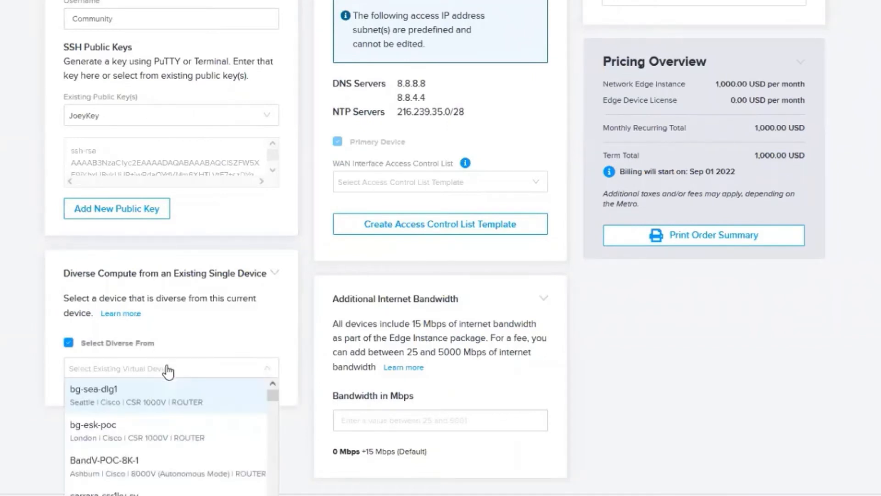
{"action": "scroll", "scroll_direction": "down", "scroll_amount": 3}
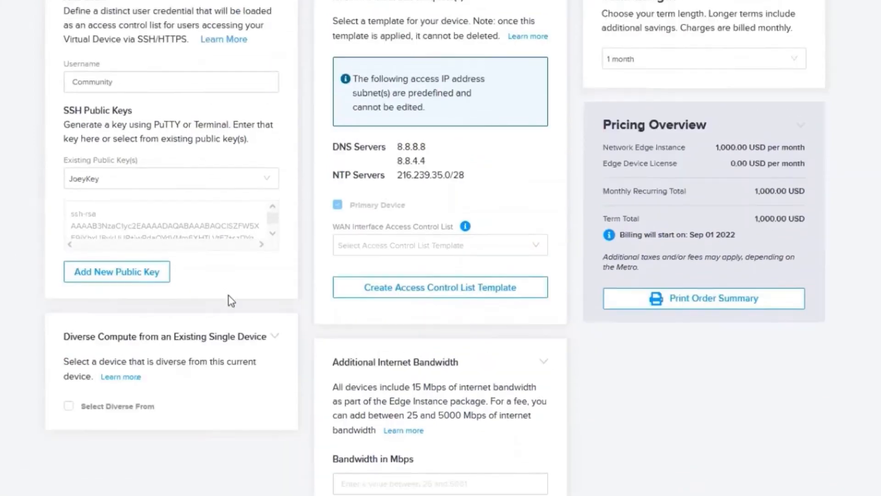
- Apply the Joey_ACL template to the WAN interface and review its details
{"action": "scroll", "scroll_direction": "up", "scroll_amount": 3}
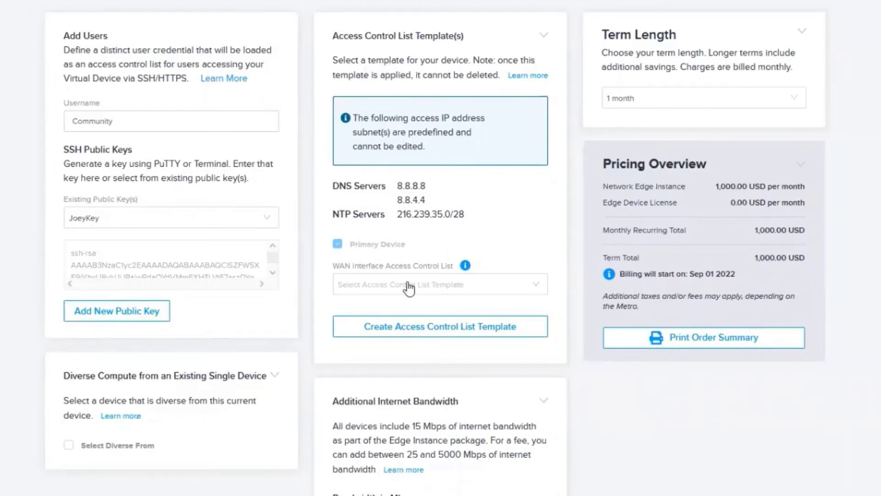
{"action": "type", "text": "Joe"}
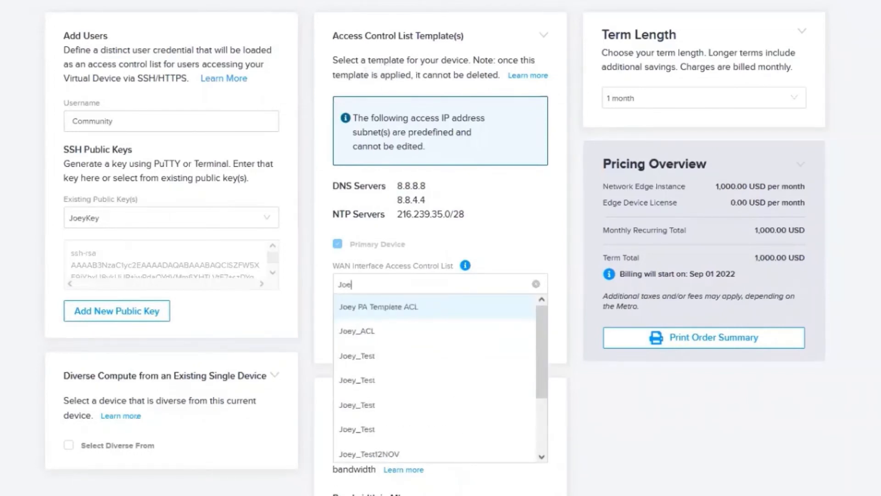
{"action": "left_click", "coordinate": [356, 331]}
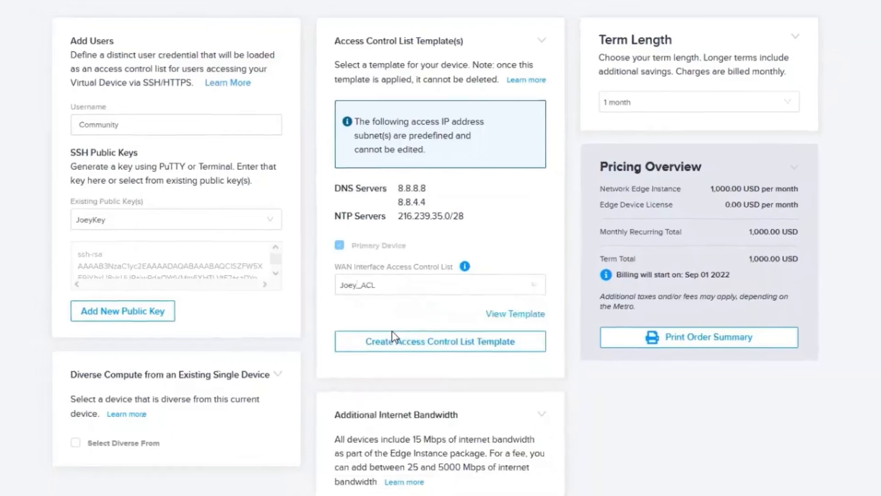
{"action": "left_click", "coordinate": [515, 314]}
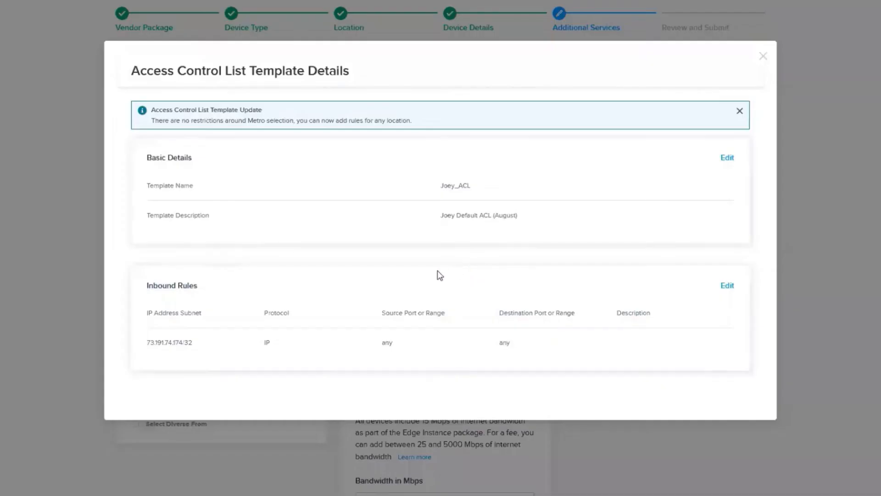
{"action": "mouse_move", "coordinate": [193, 279]}
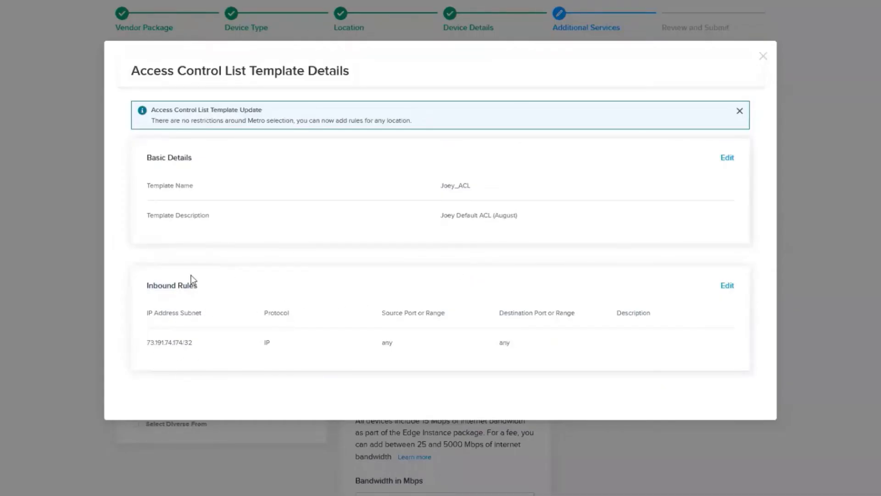
{"action": "mouse_move", "coordinate": [493, 294]}
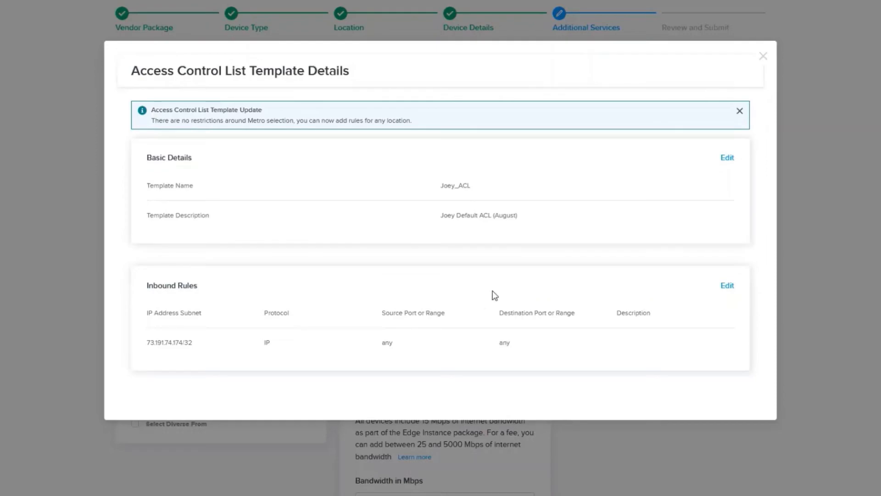
{"action": "mouse_move", "coordinate": [769, 64]}
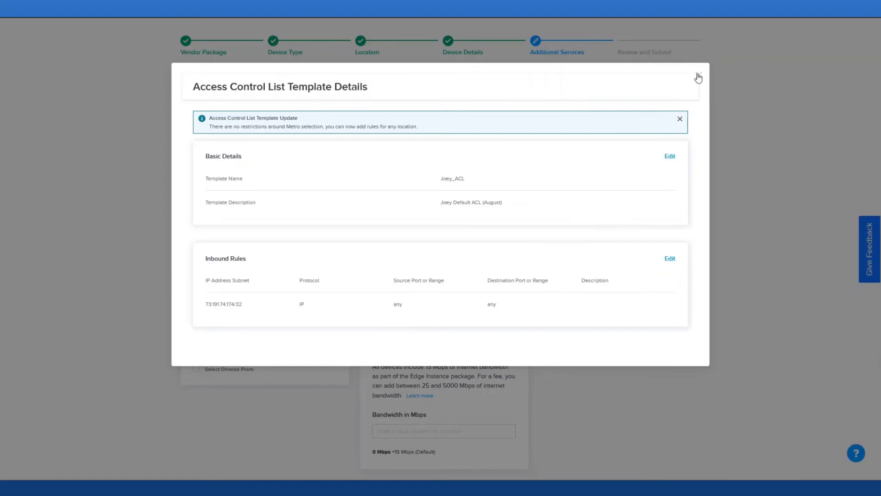
{"action": "left_click", "coordinate": [698, 77]}
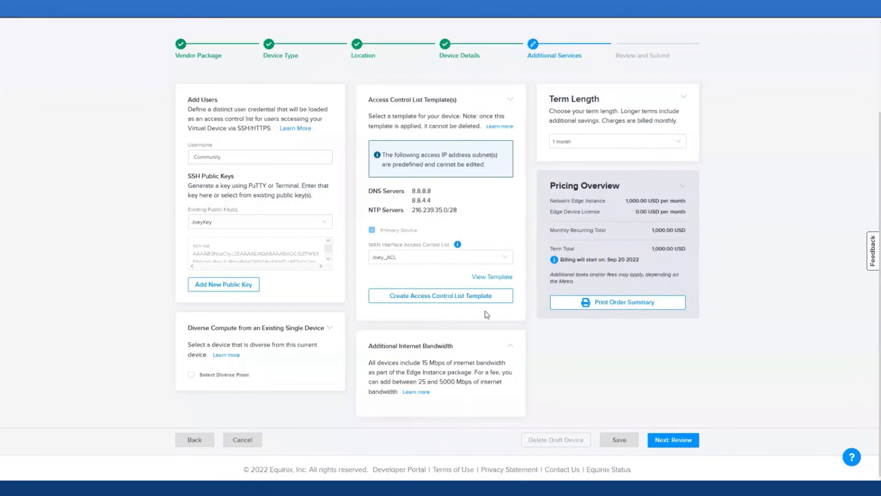
{"action": "mouse_move", "coordinate": [449, 328]}
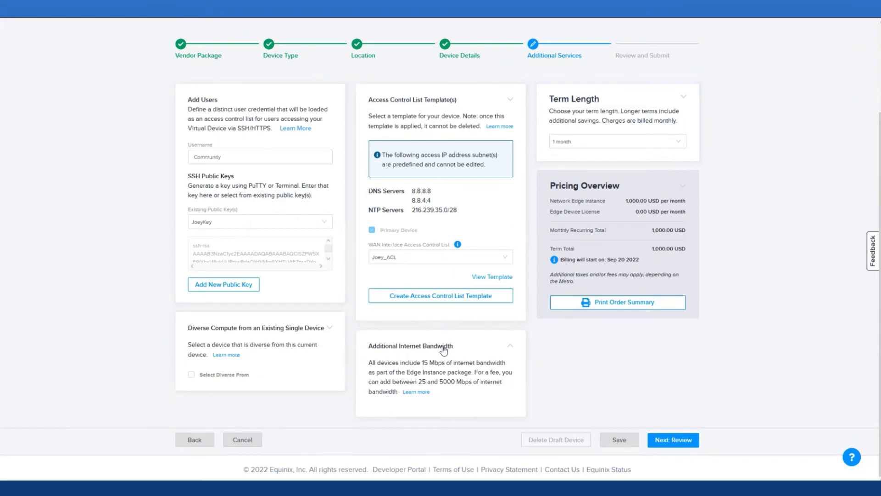
{"action": "mouse_move", "coordinate": [408, 371]}
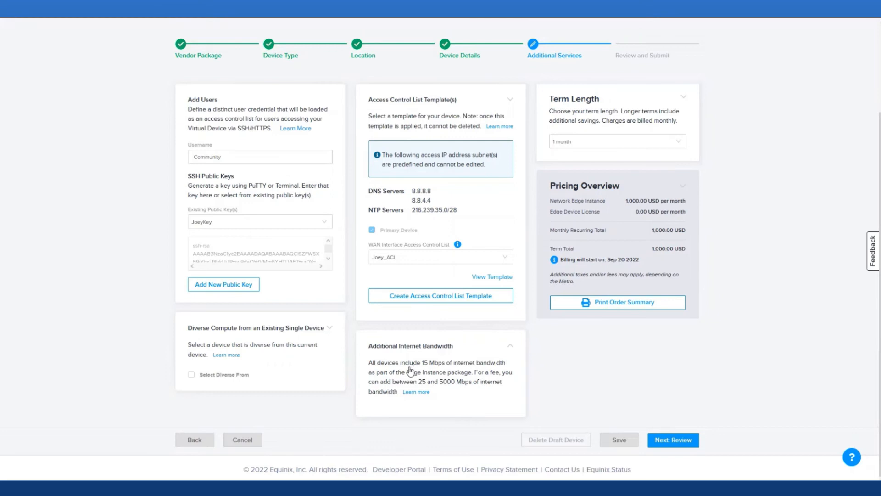
{"action": "mouse_move", "coordinate": [422, 378]}
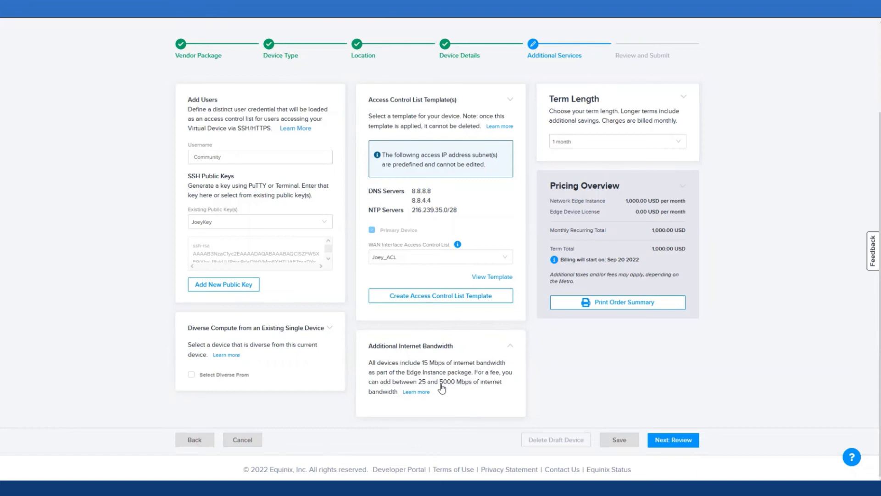
{"action": "mouse_move", "coordinate": [452, 379]}
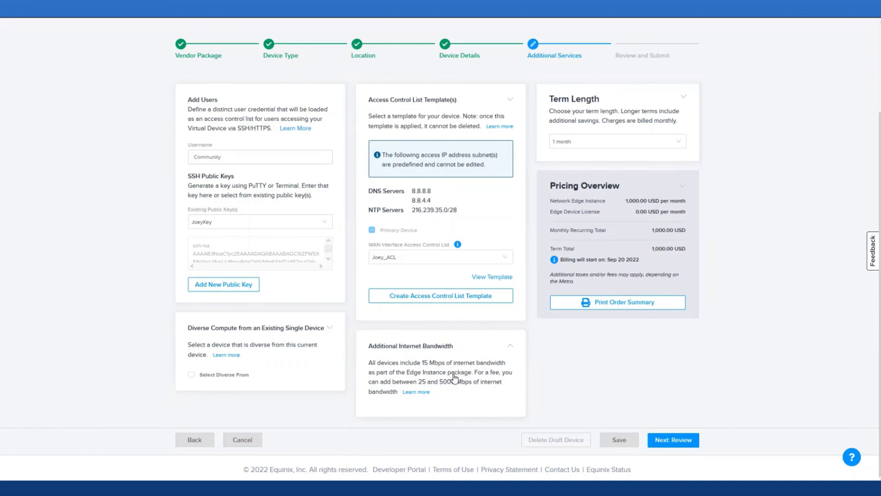
{"action": "mouse_move", "coordinate": [459, 378]}
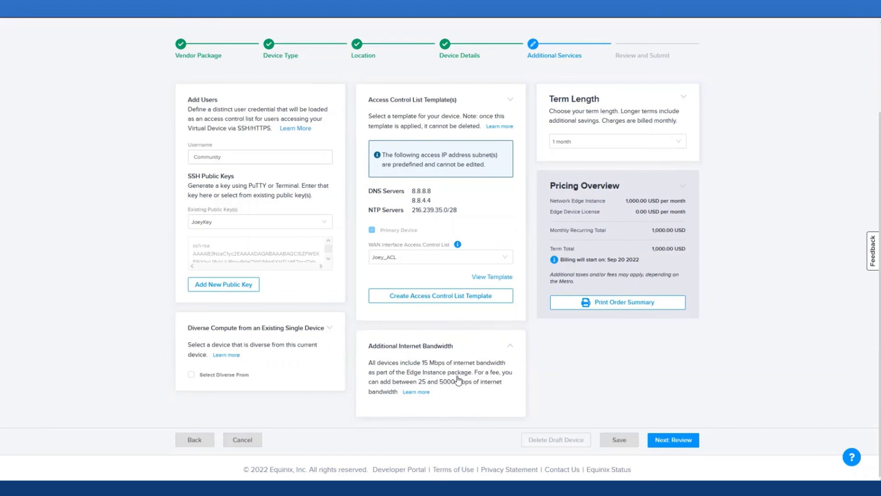
{"action": "mouse_move", "coordinate": [460, 381]}
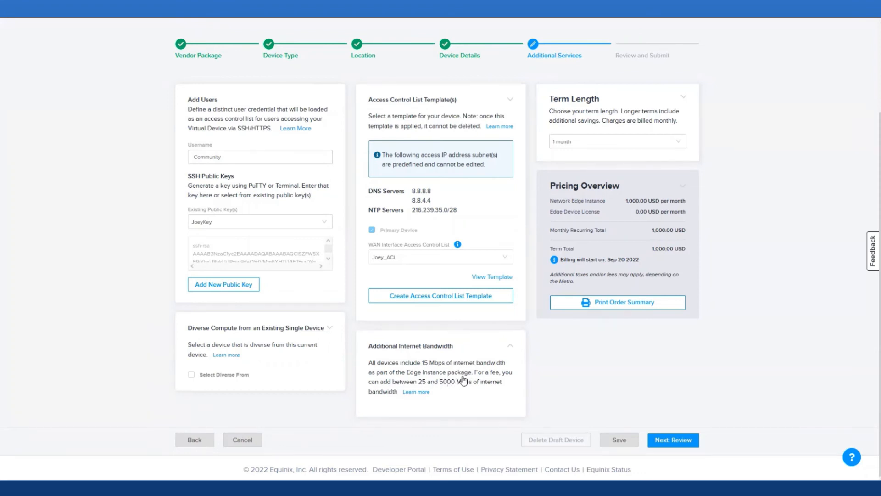
{"action": "mouse_move", "coordinate": [416, 392]}
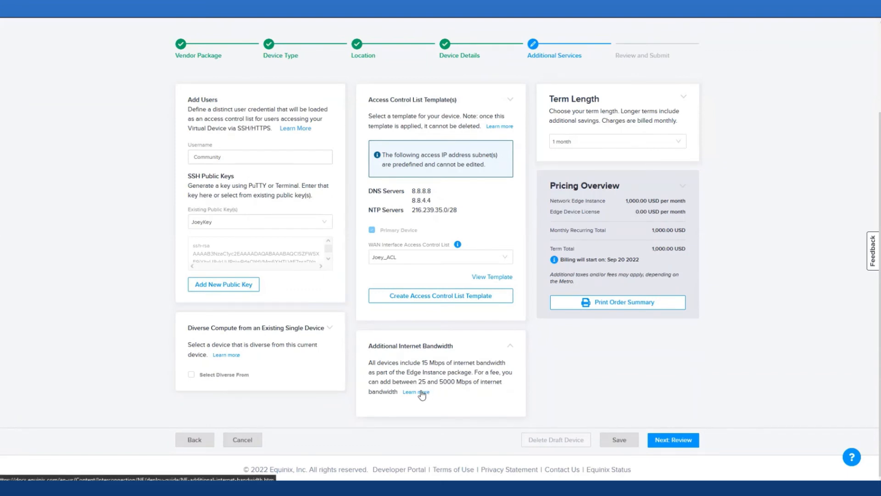
- Follow the Learn more link for Additional Internet Bandwidth
{"action": "left_click", "coordinate": [415, 392]}
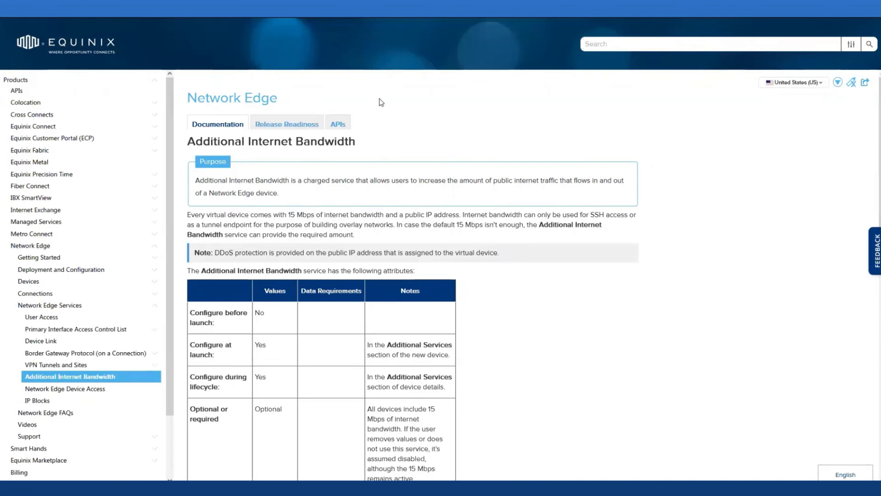
- Scroll through the Additional Internet Bandwidth documentation page
{"action": "scroll", "scroll_direction": "down", "scroll_amount": 3}
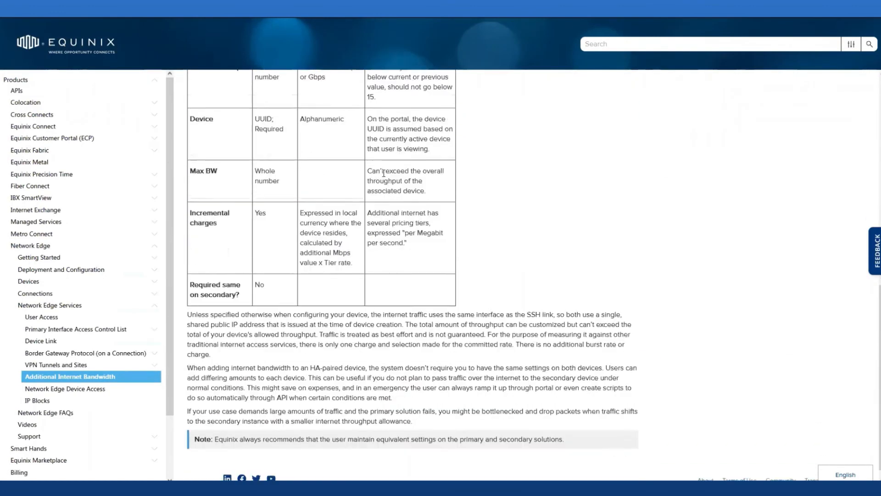
{"action": "scroll", "scroll_direction": "down", "scroll_amount": 3}
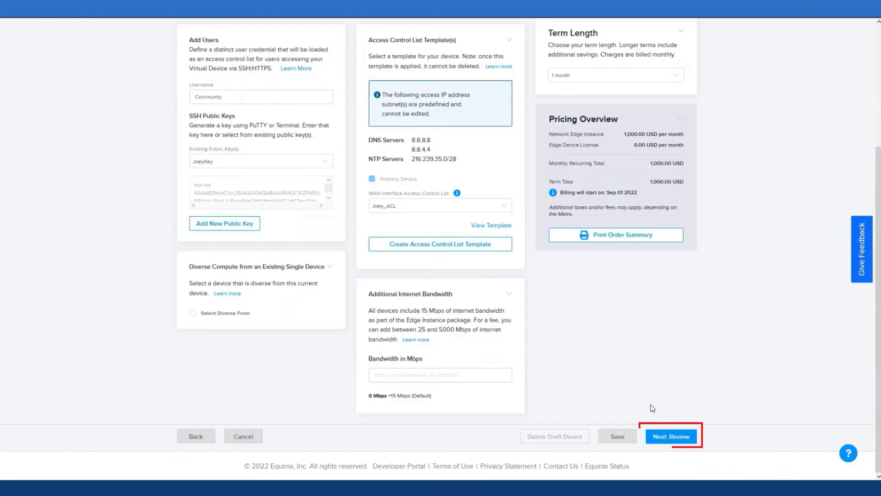
- Proceed to the order review, read the order terms and conditions, tick the acknowledgement and accept them
{"action": "left_click", "coordinate": [670, 435]}
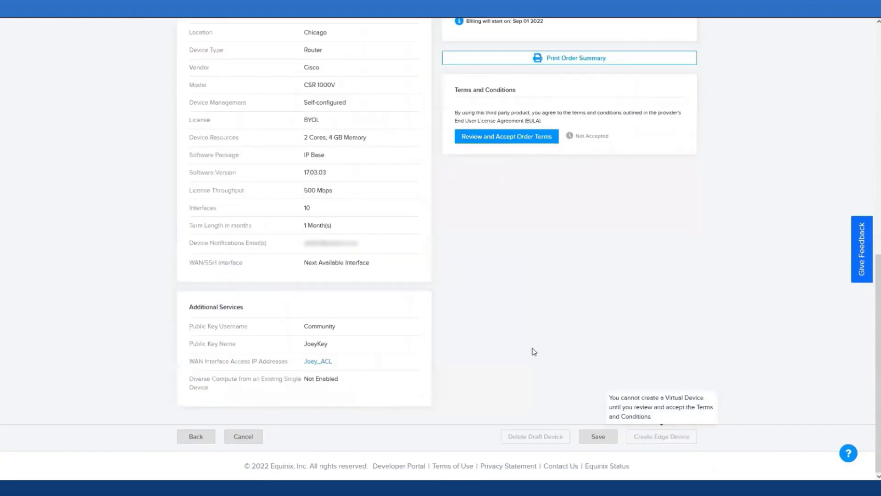
{"action": "scroll", "scroll_direction": "up", "scroll_amount": 3}
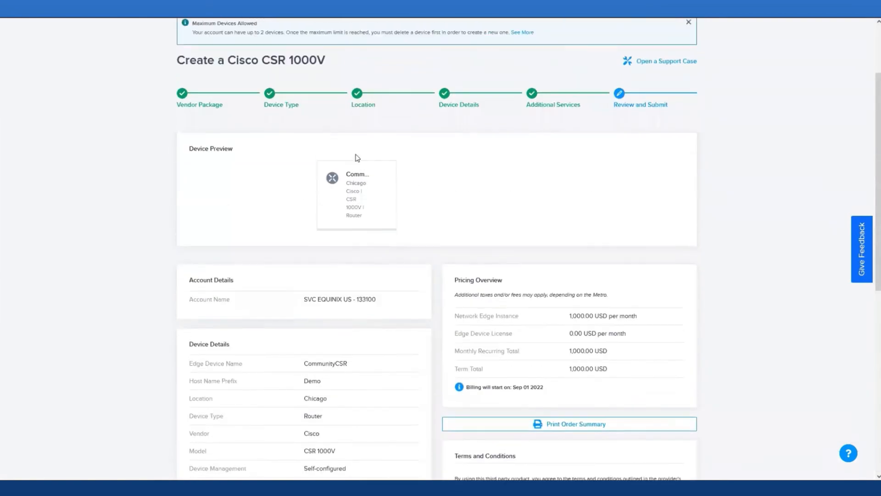
{"action": "scroll", "scroll_direction": "down", "scroll_amount": 3}
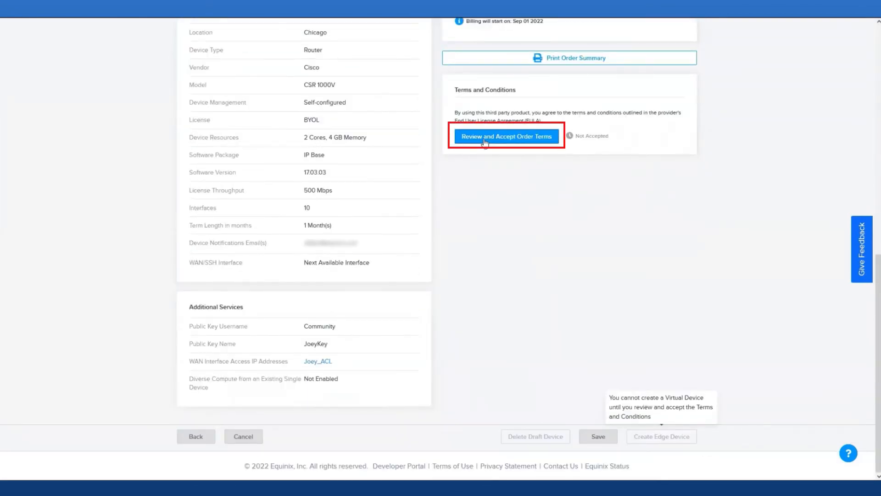
{"action": "left_click", "coordinate": [505, 136]}
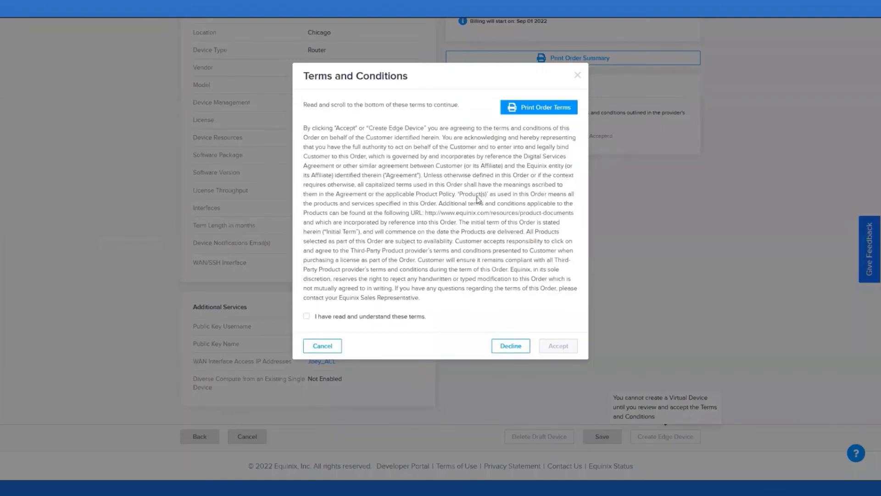
{"action": "left_click", "coordinate": [306, 316]}
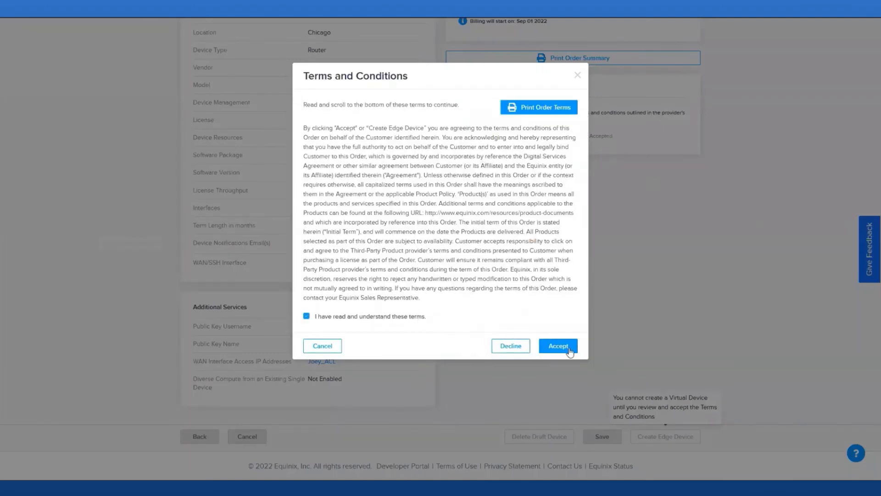
{"action": "left_click", "coordinate": [557, 346]}
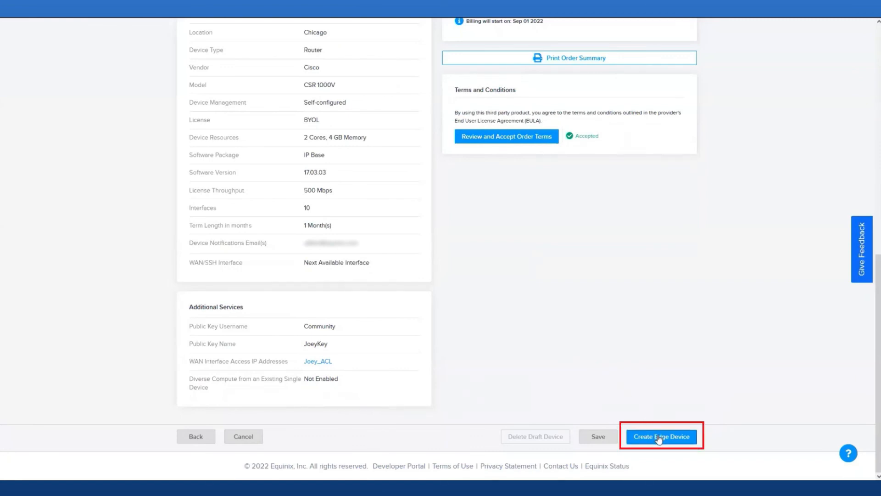
- Create the CommunityCSR Cisco CSR 1000V edge device from the reviewed order
{"action": "left_click", "coordinate": [662, 436]}
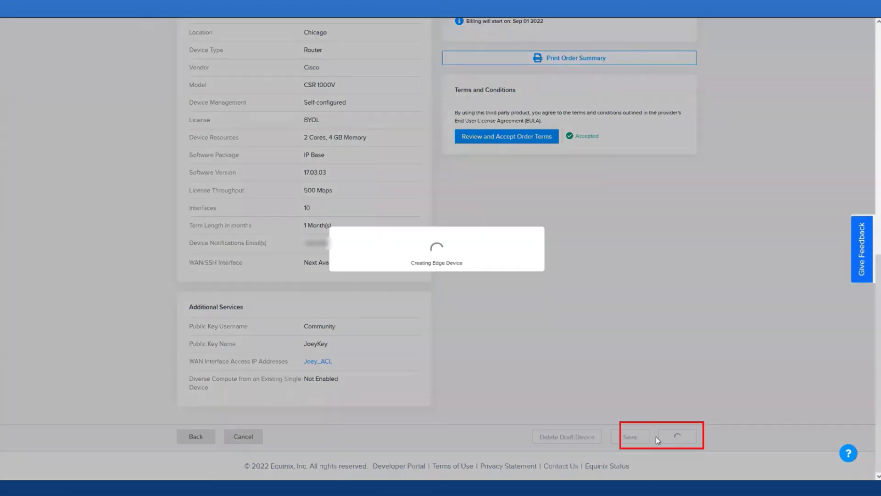